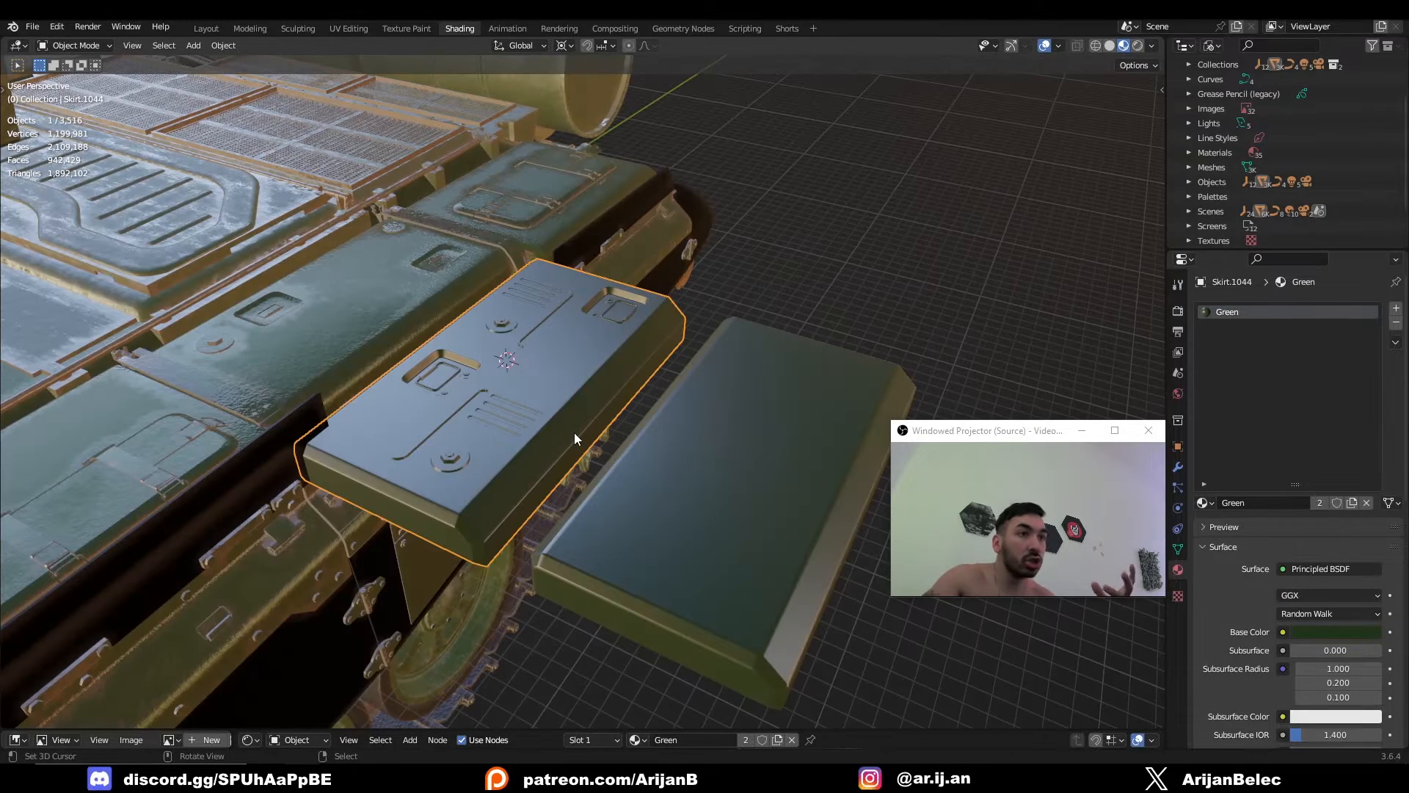
Inspect the plain skirt box's mesh in Edit Mode beside the detailed one
key("g")
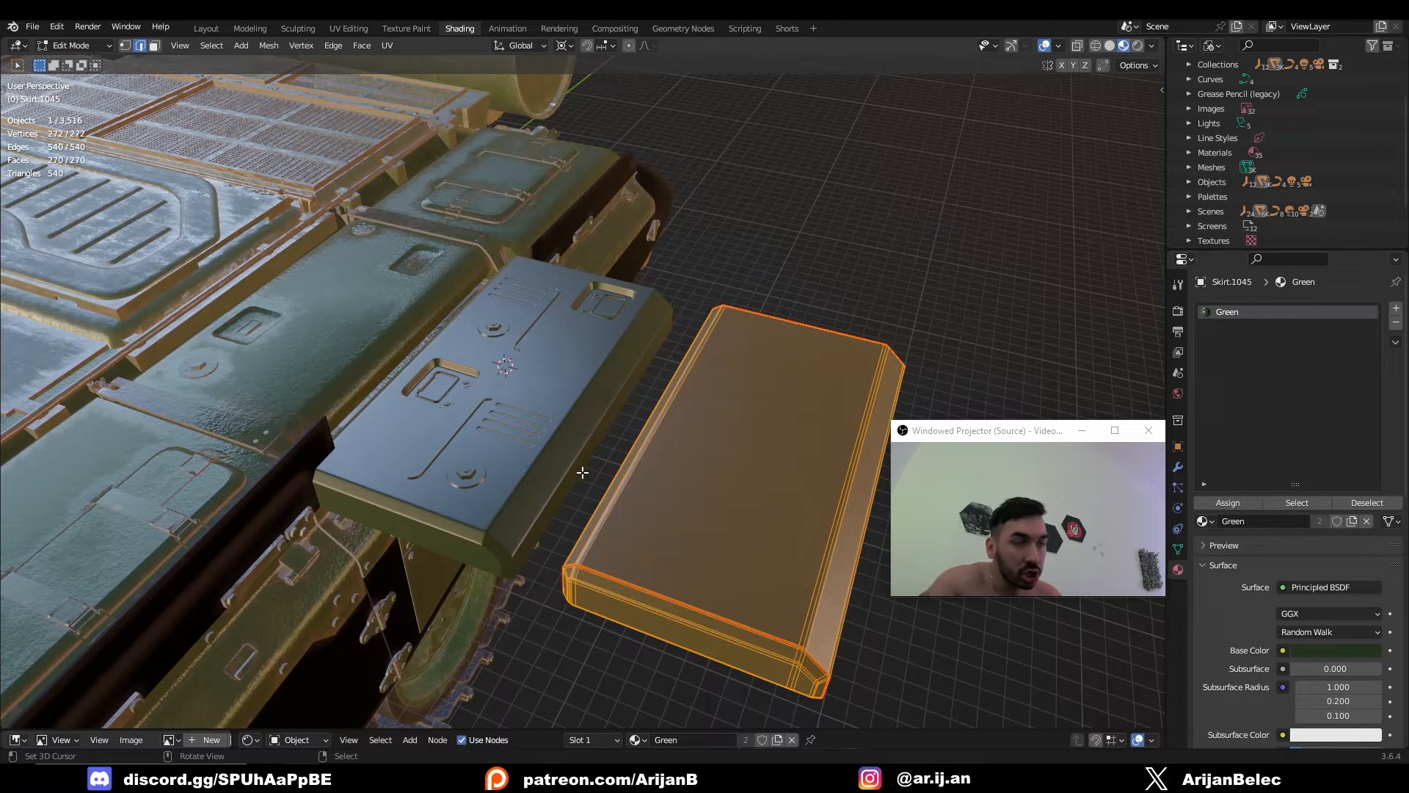
mouse_move(731, 523)
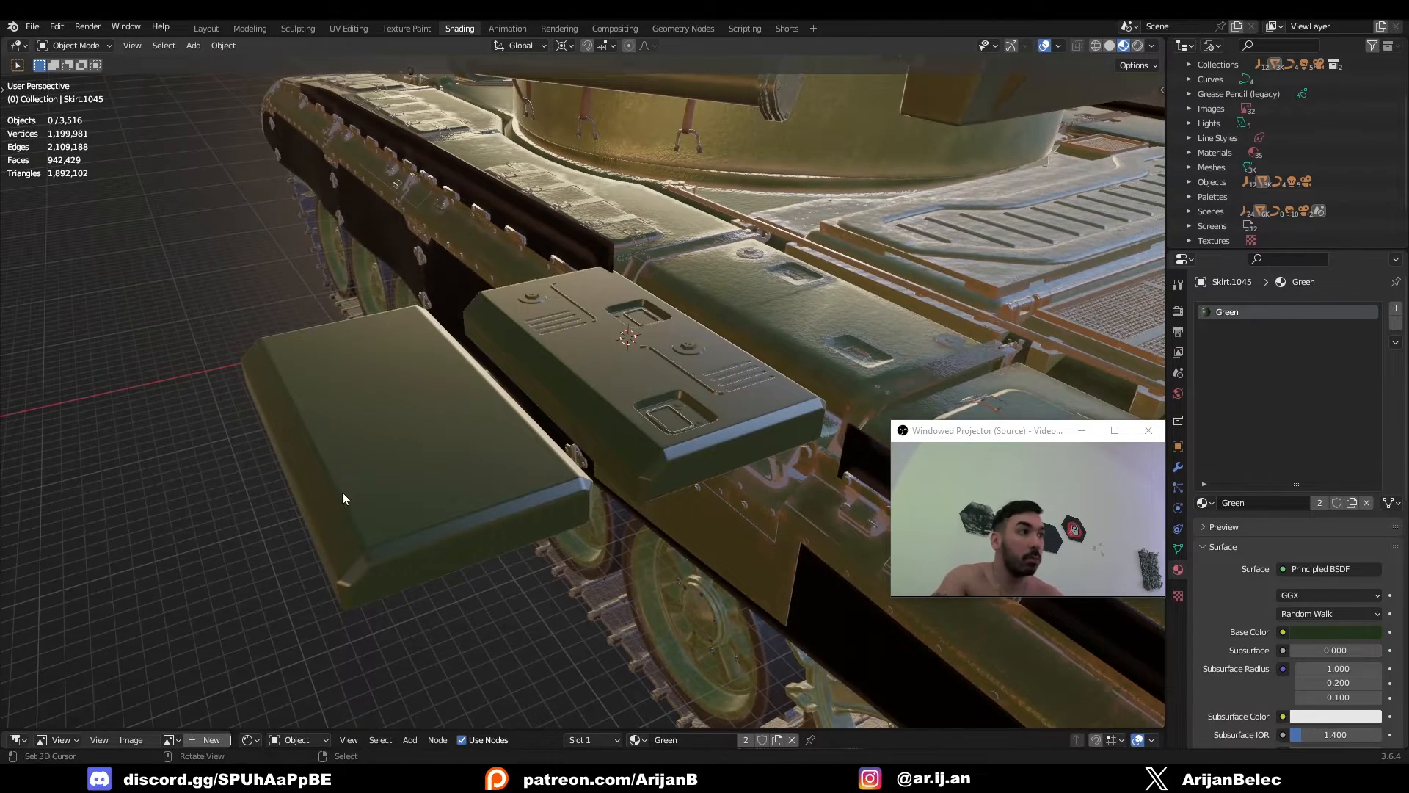
mouse_move(309, 557)
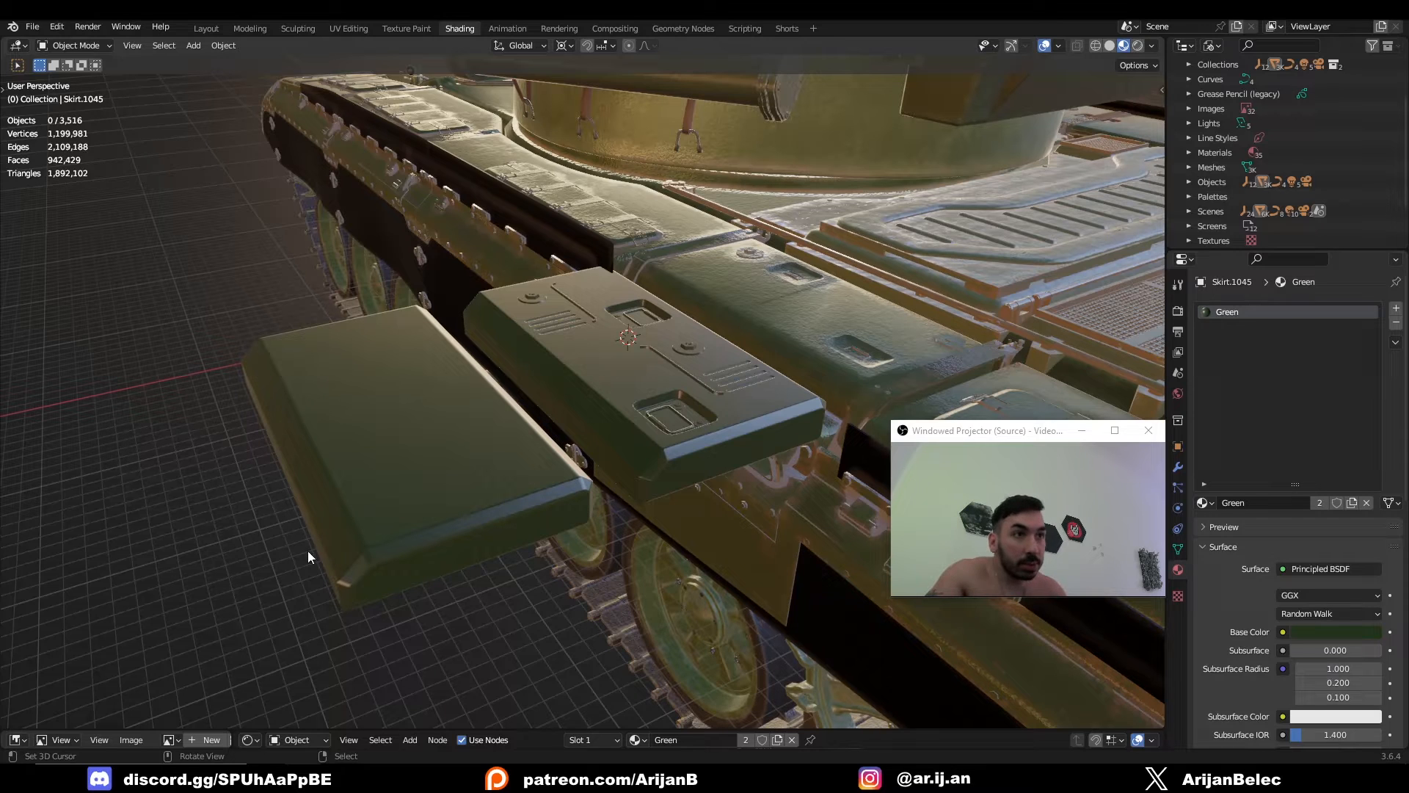
mouse_move(456, 440)
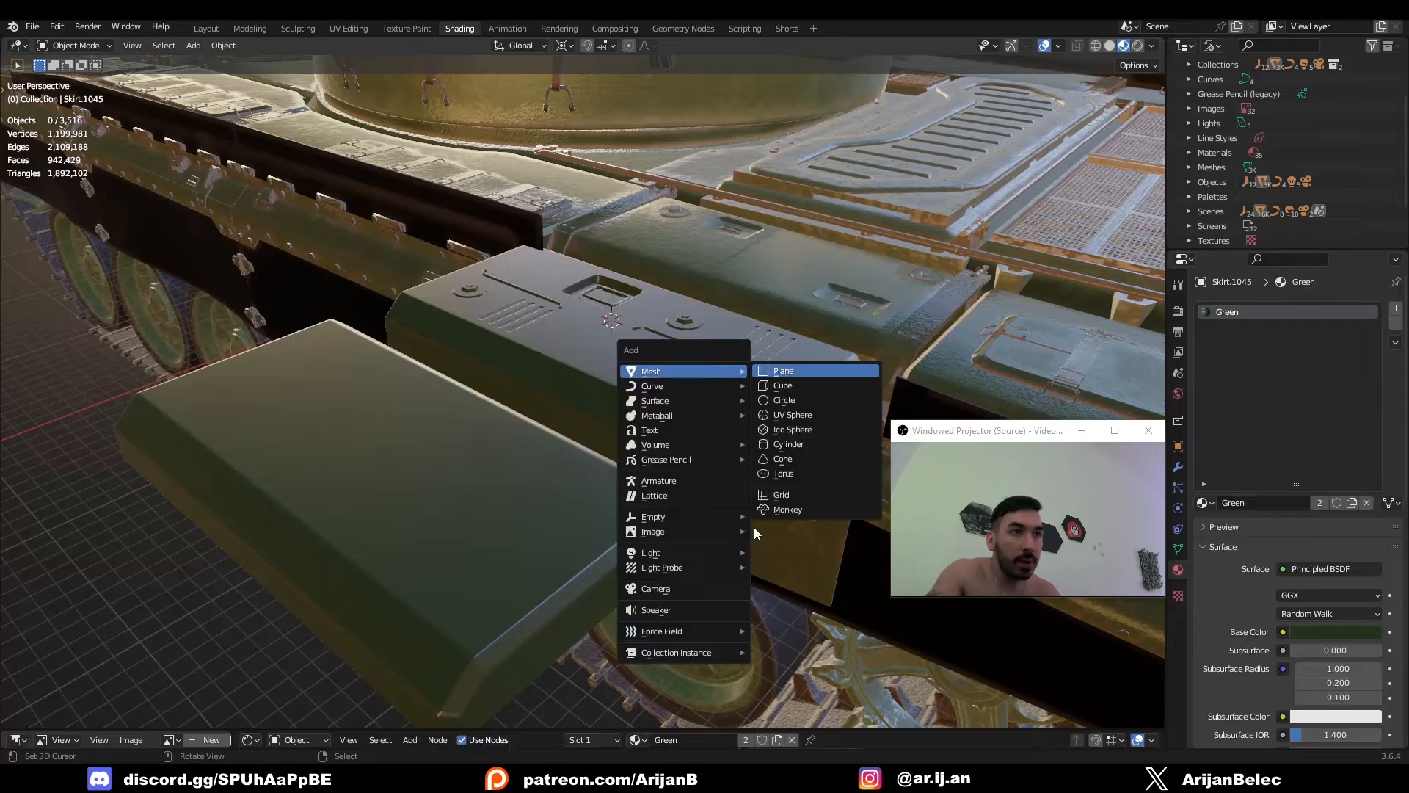
Add a plane, stretch it lengthwise and fit it over the detailed box's top face
left_click(782, 370)
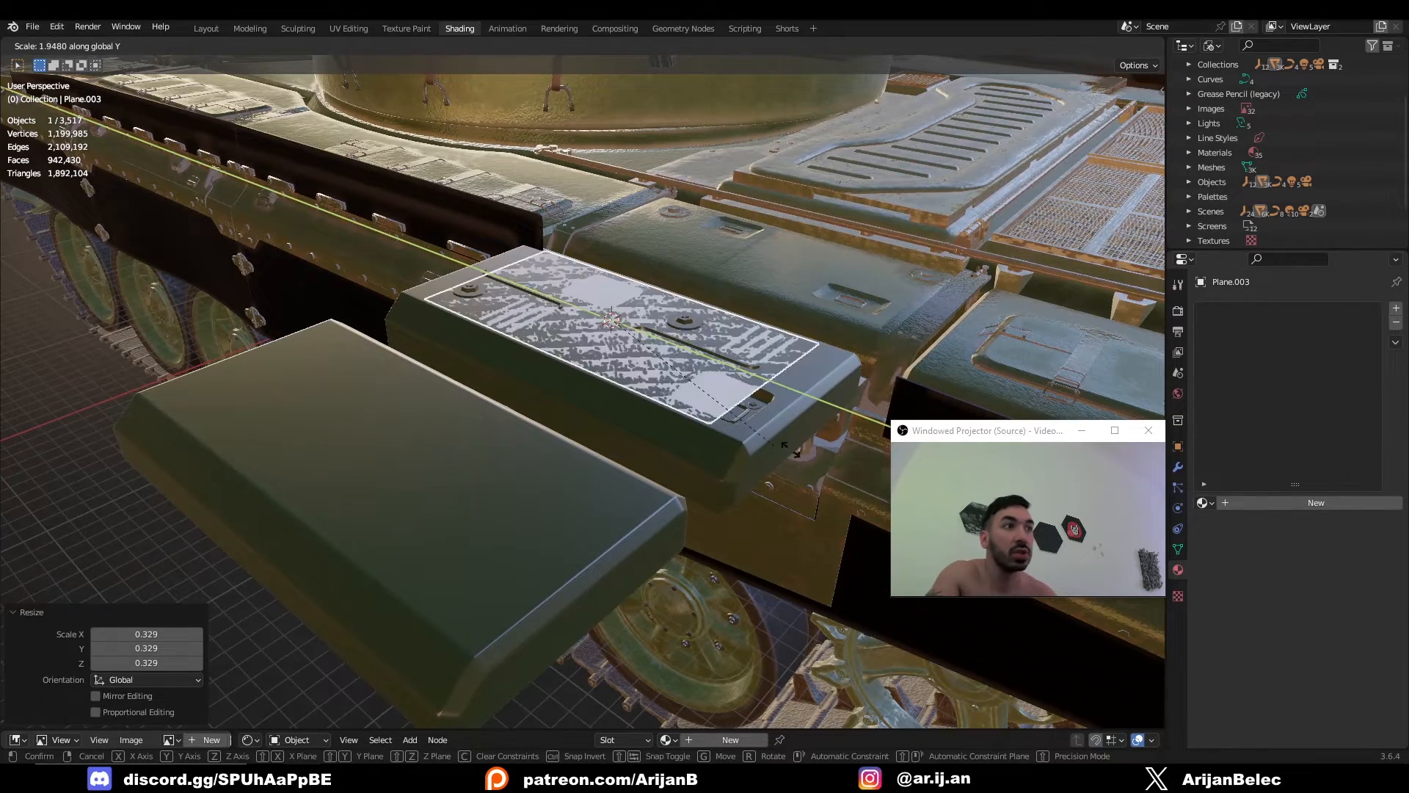
left_click(782, 454)
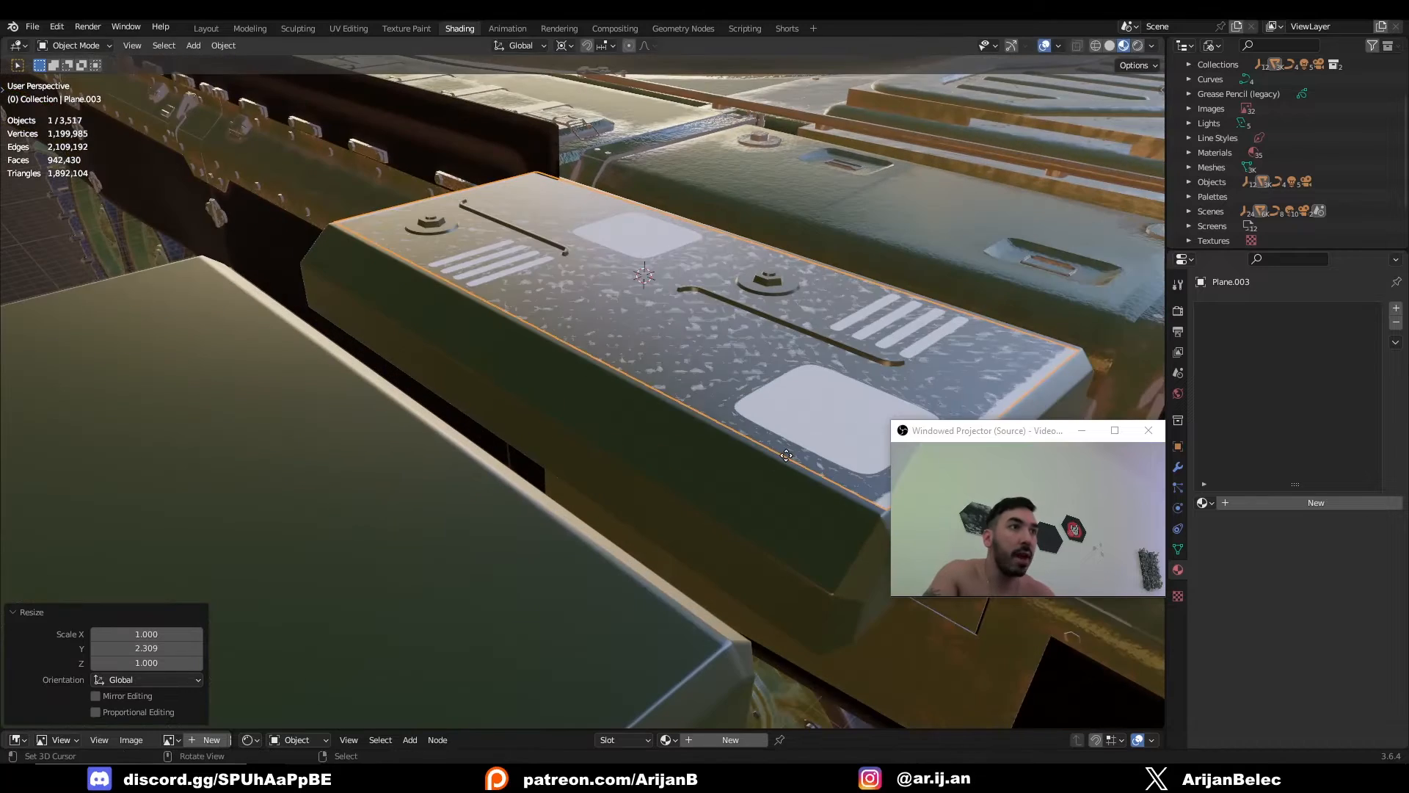
key("g")
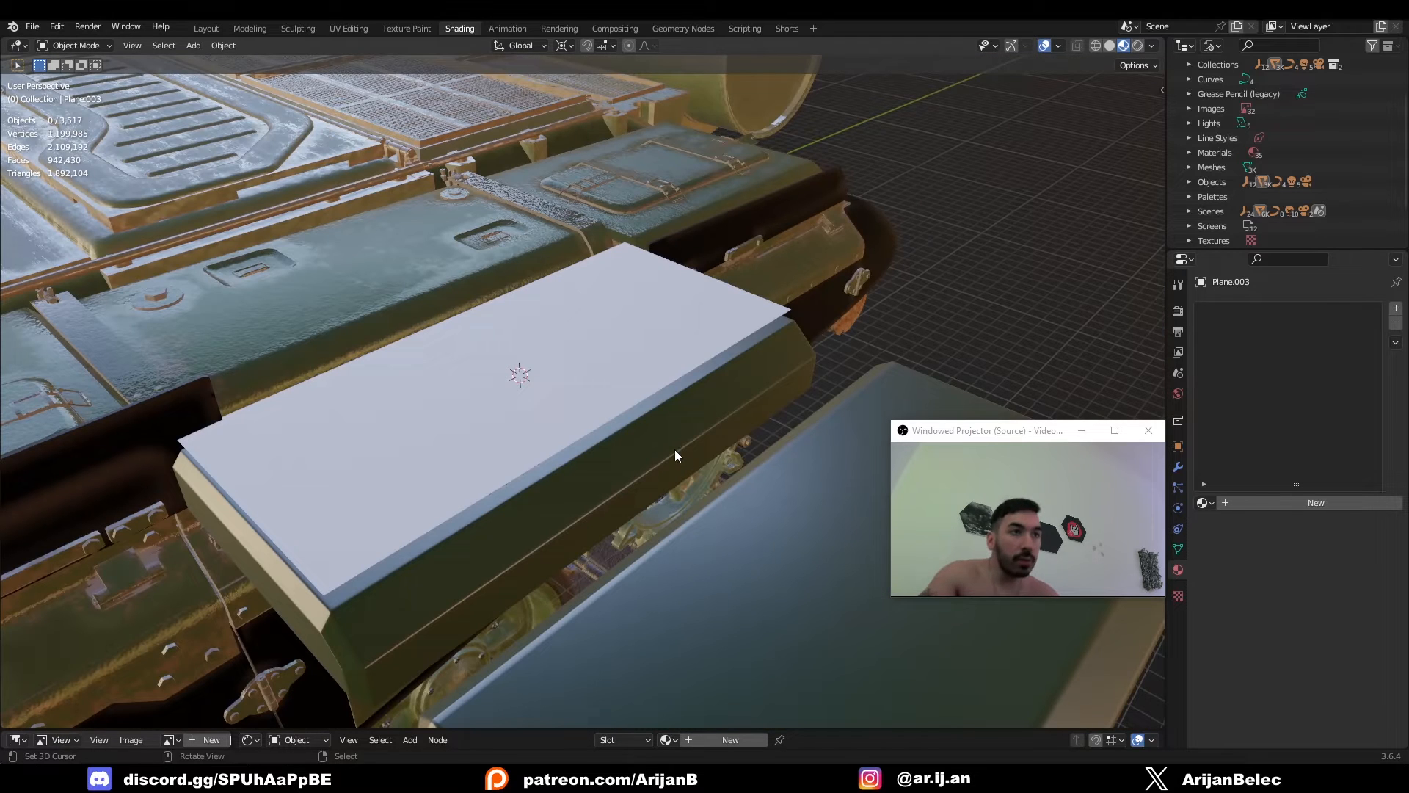
mouse_move(710, 465)
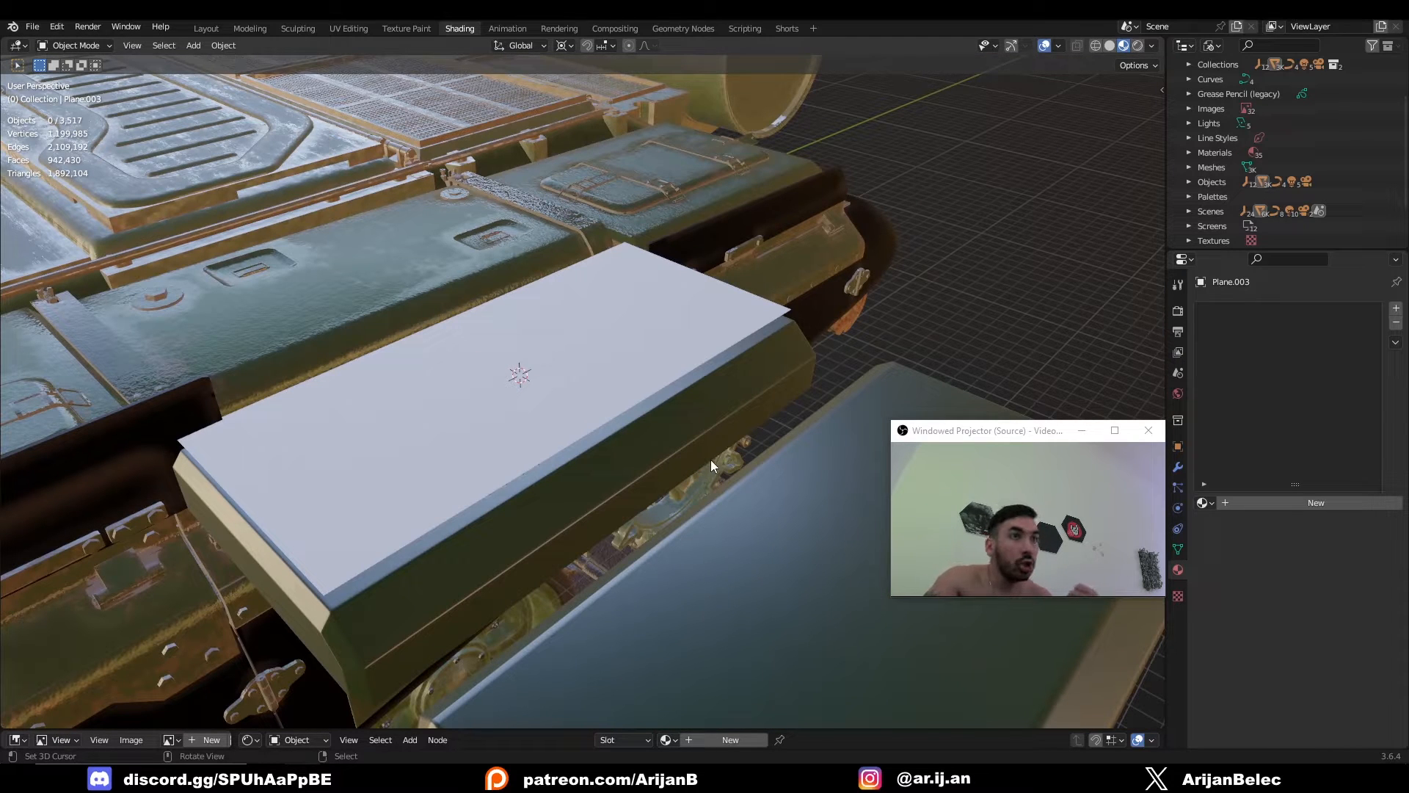
Enable Face Orientation overlay and recalculate the detailed box's normals outward
left_click(1058, 45)
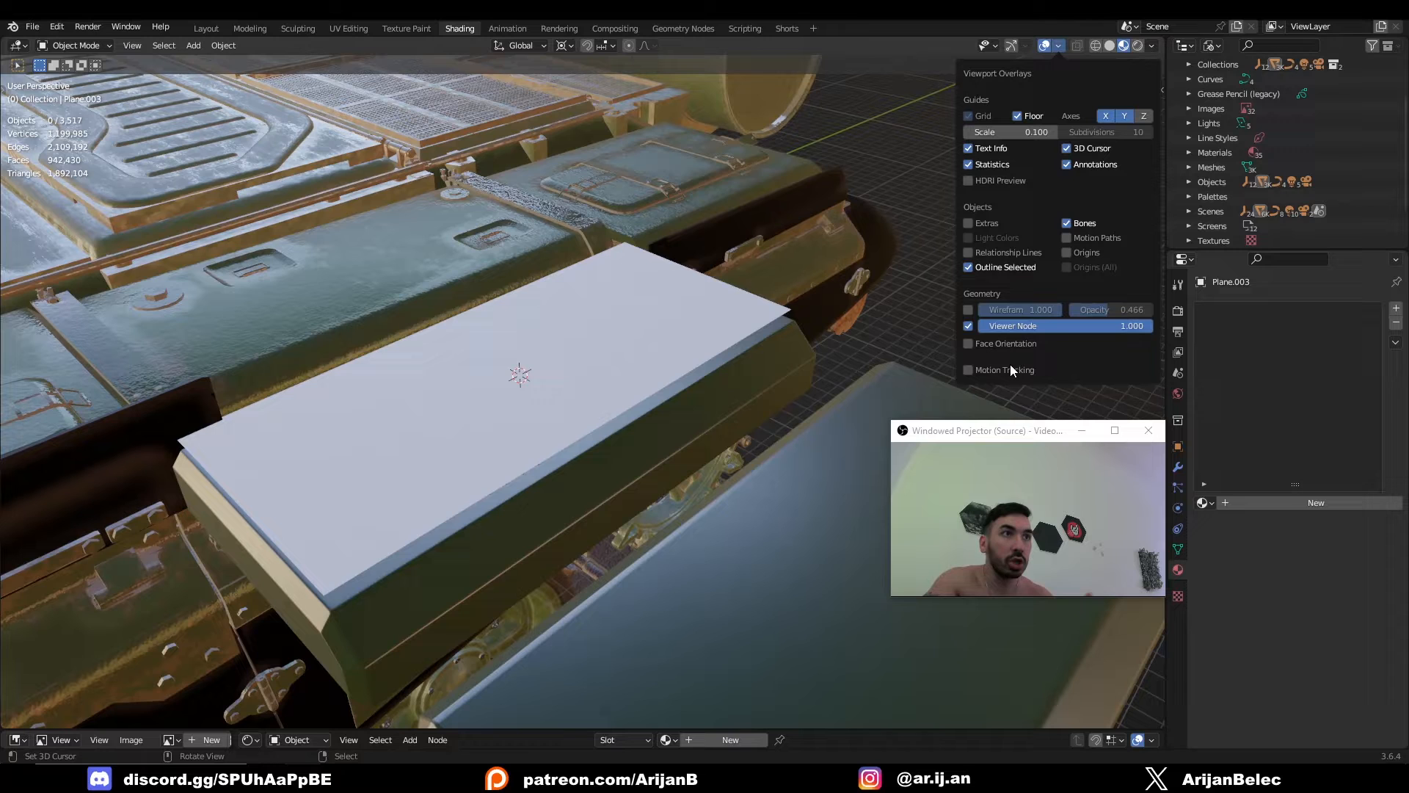
left_click(967, 344)
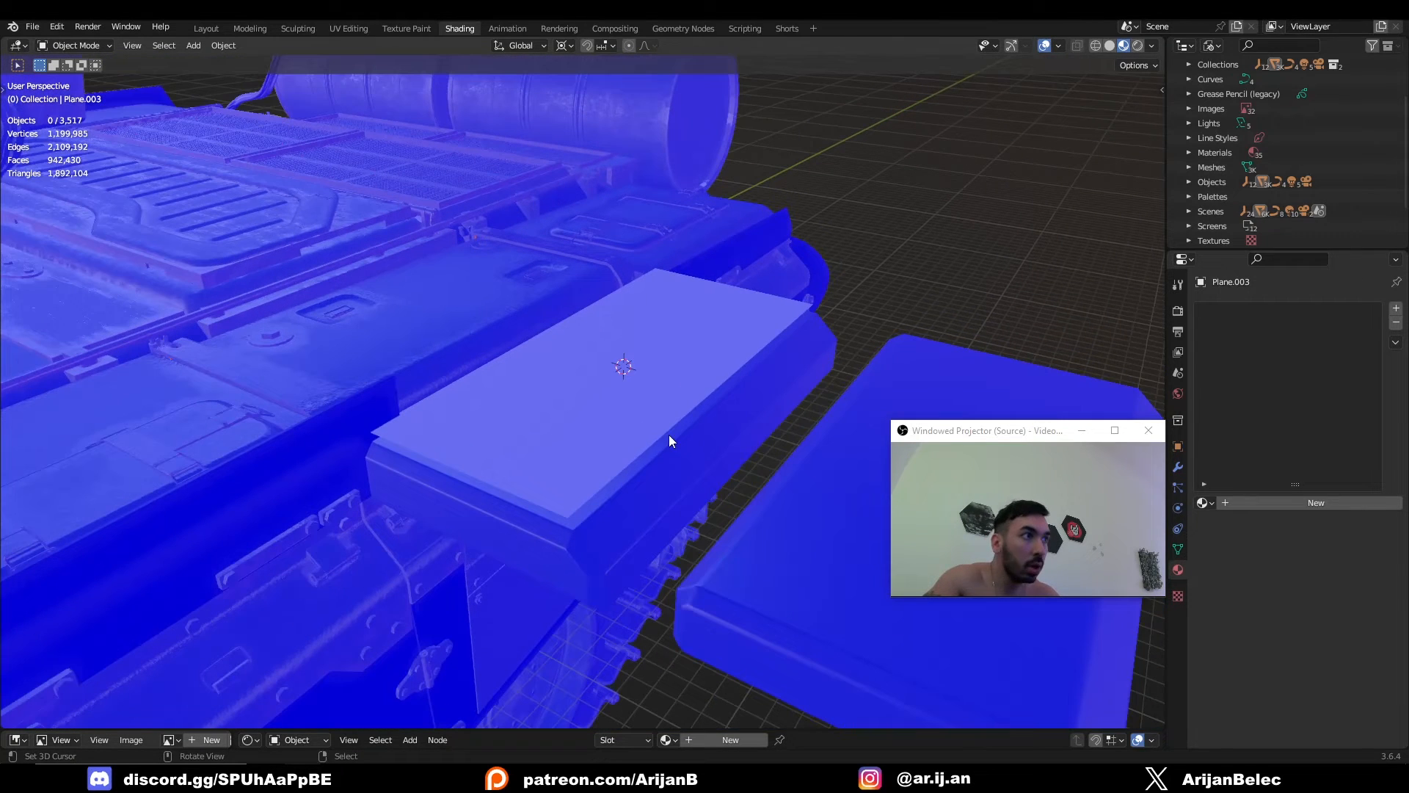
mouse_move(579, 510)
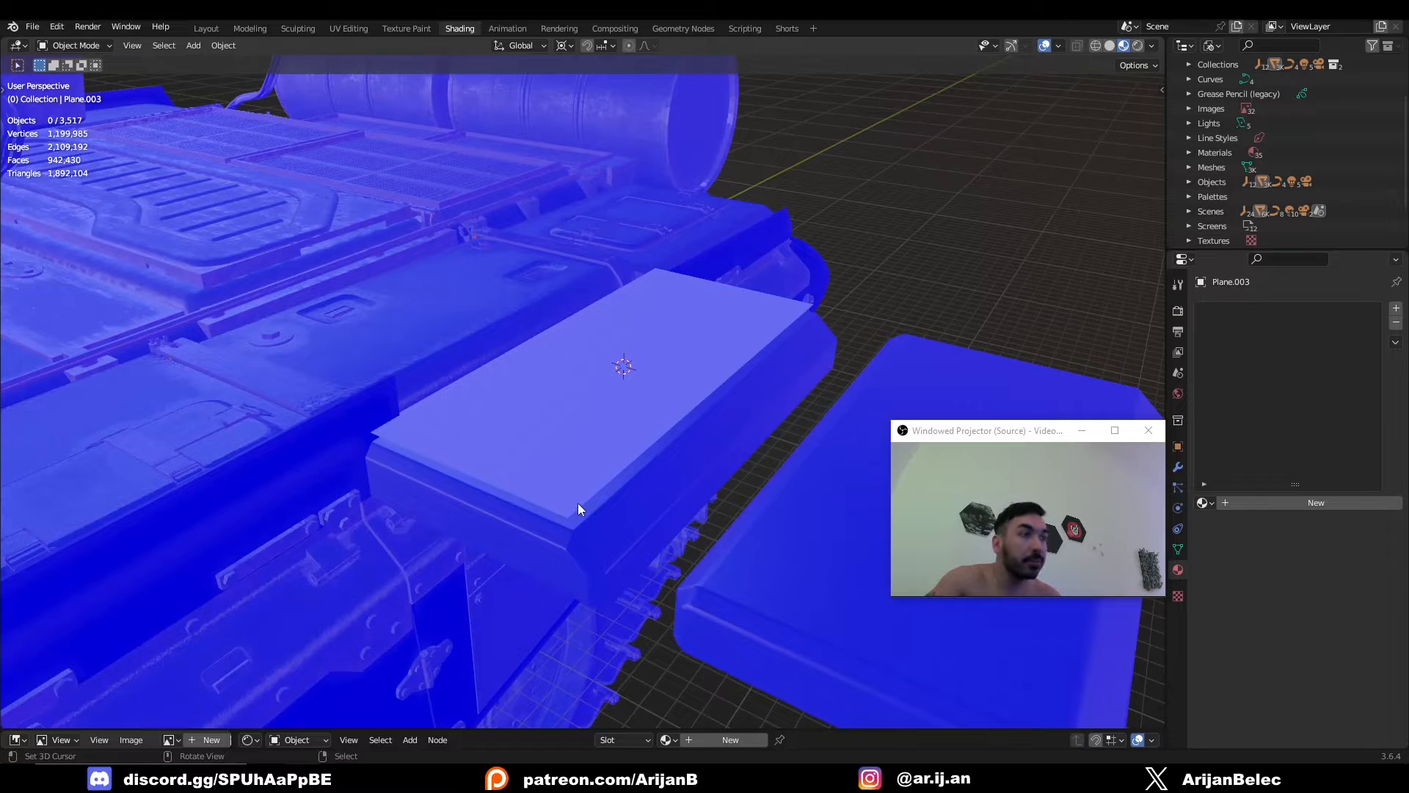
mouse_move(605, 455)
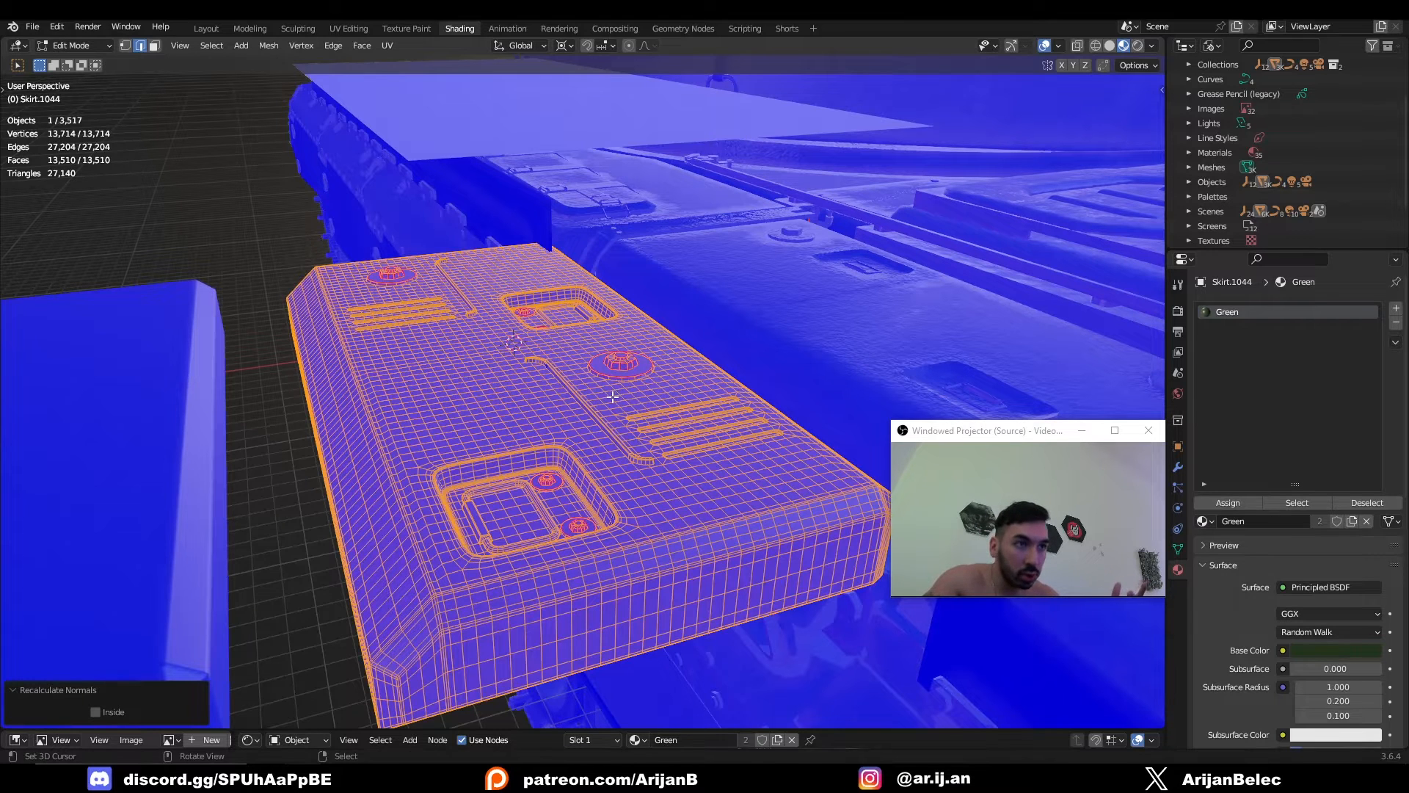
key("Tab")
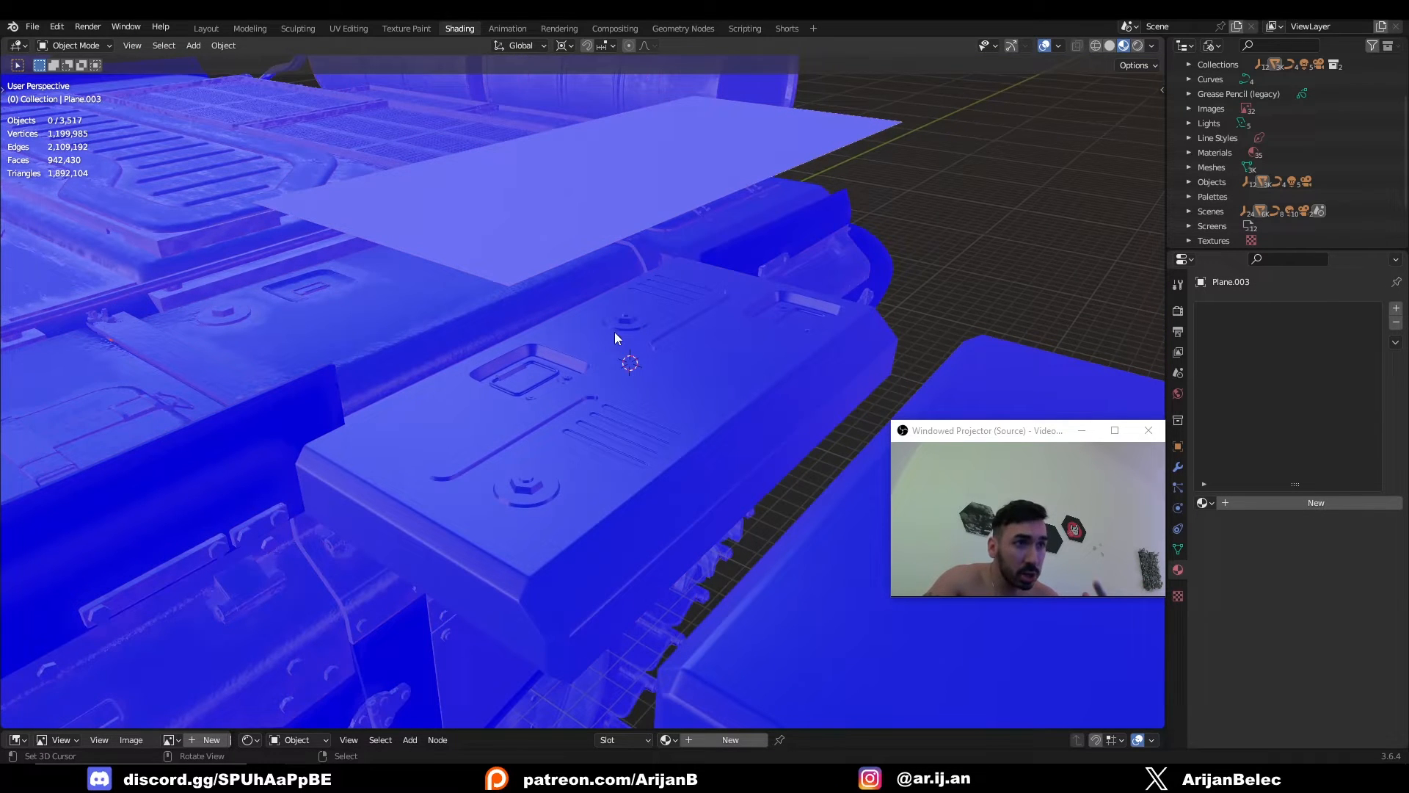
key("g")
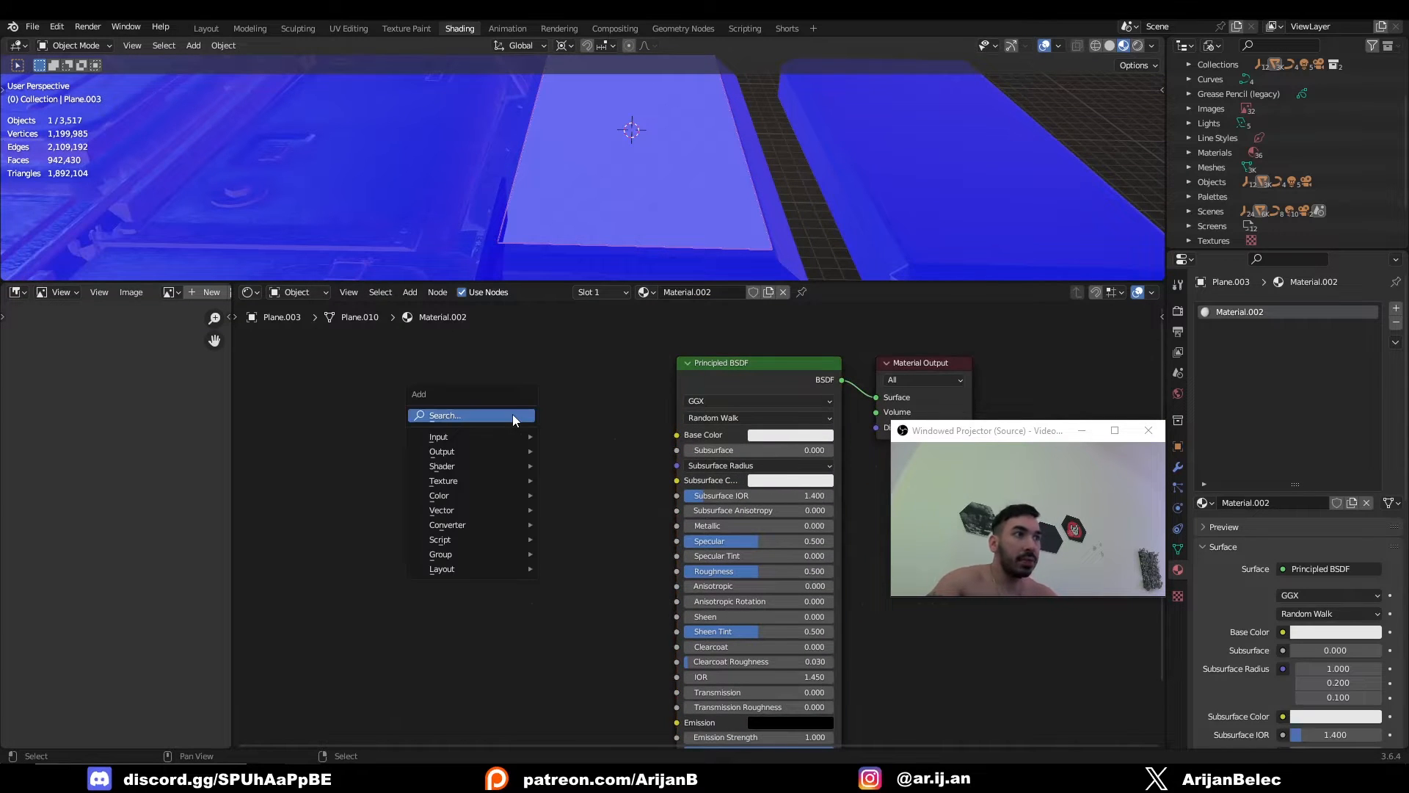
Add an Image Texture node with a new 2048 px image named Normal Map Details, no 32-bit float
left_click(443, 480)
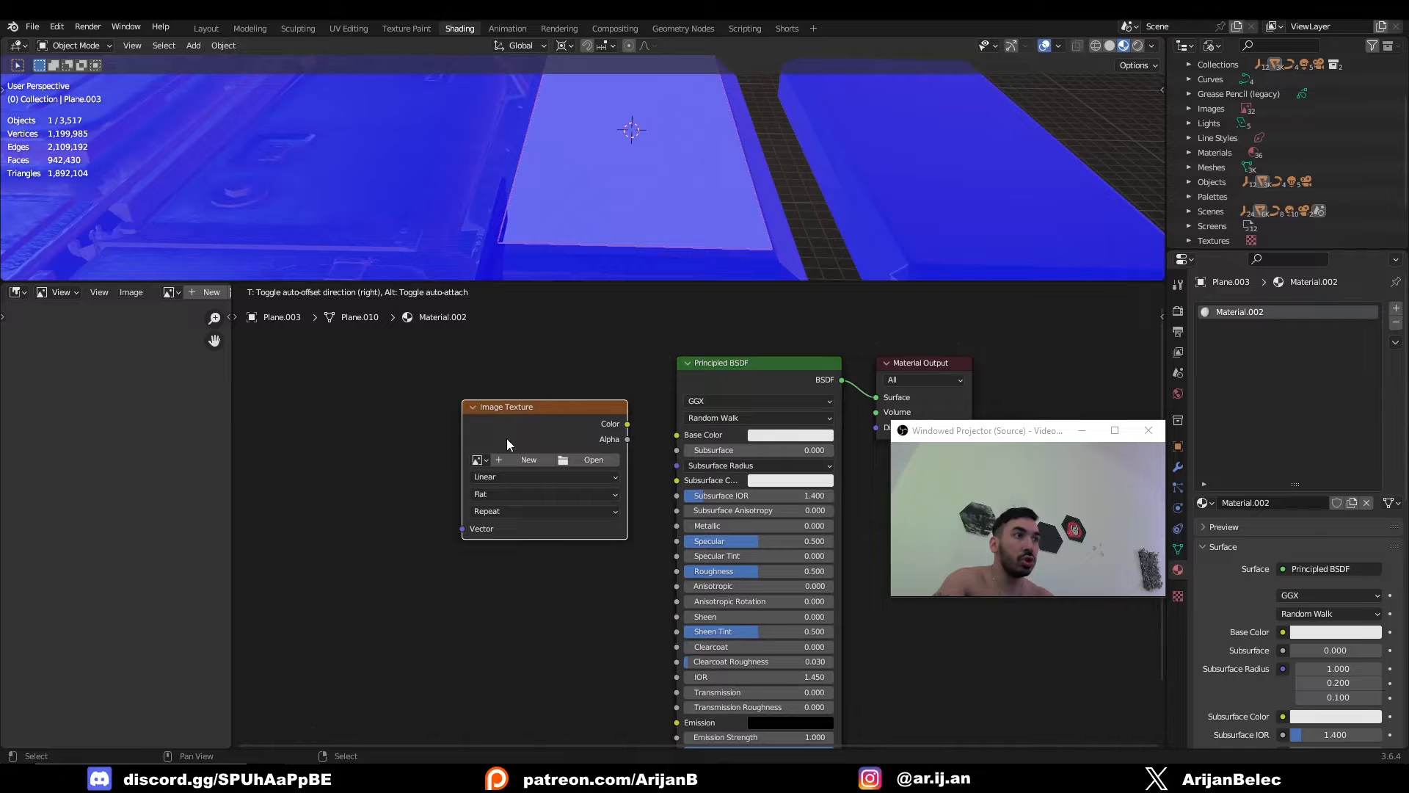
left_click(528, 459)
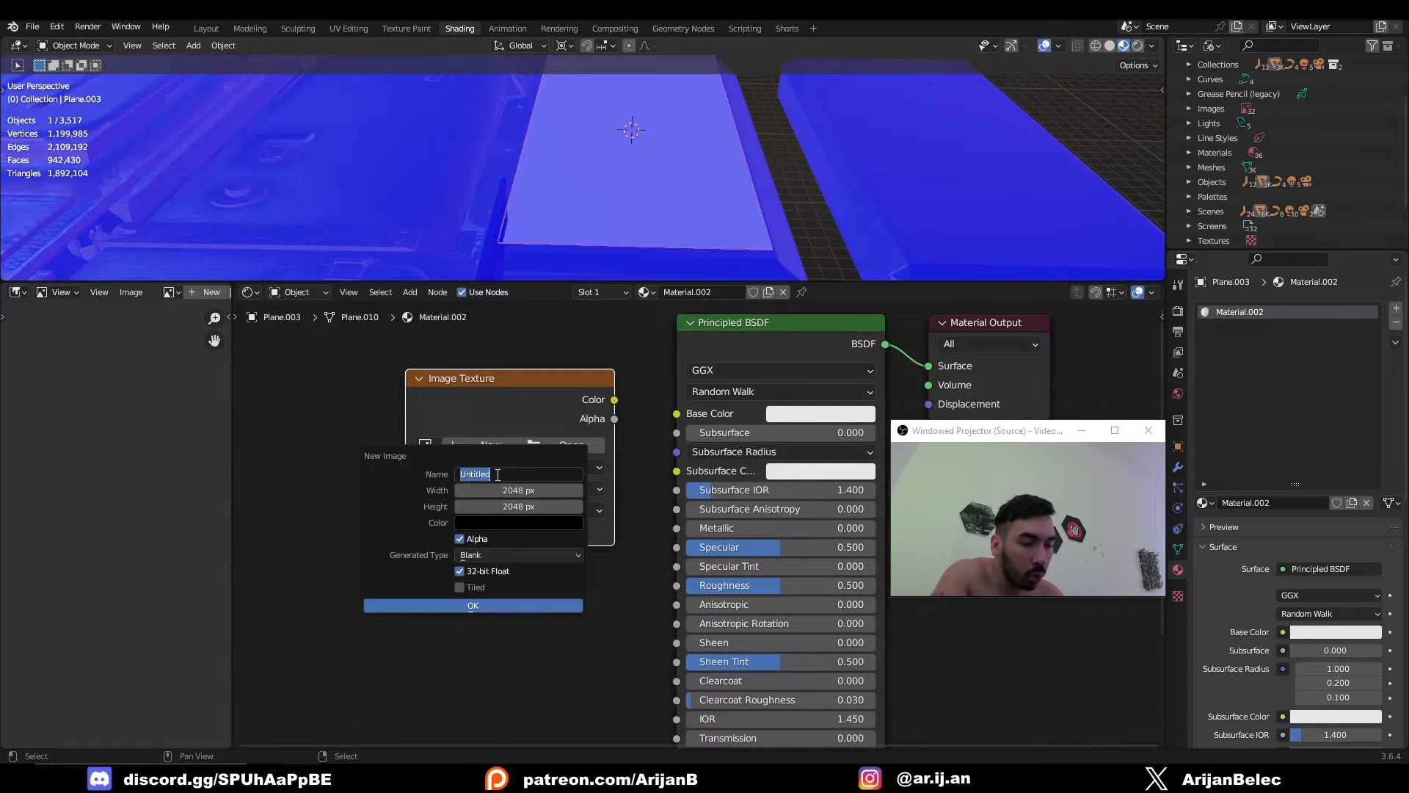
type("Normal Map Details")
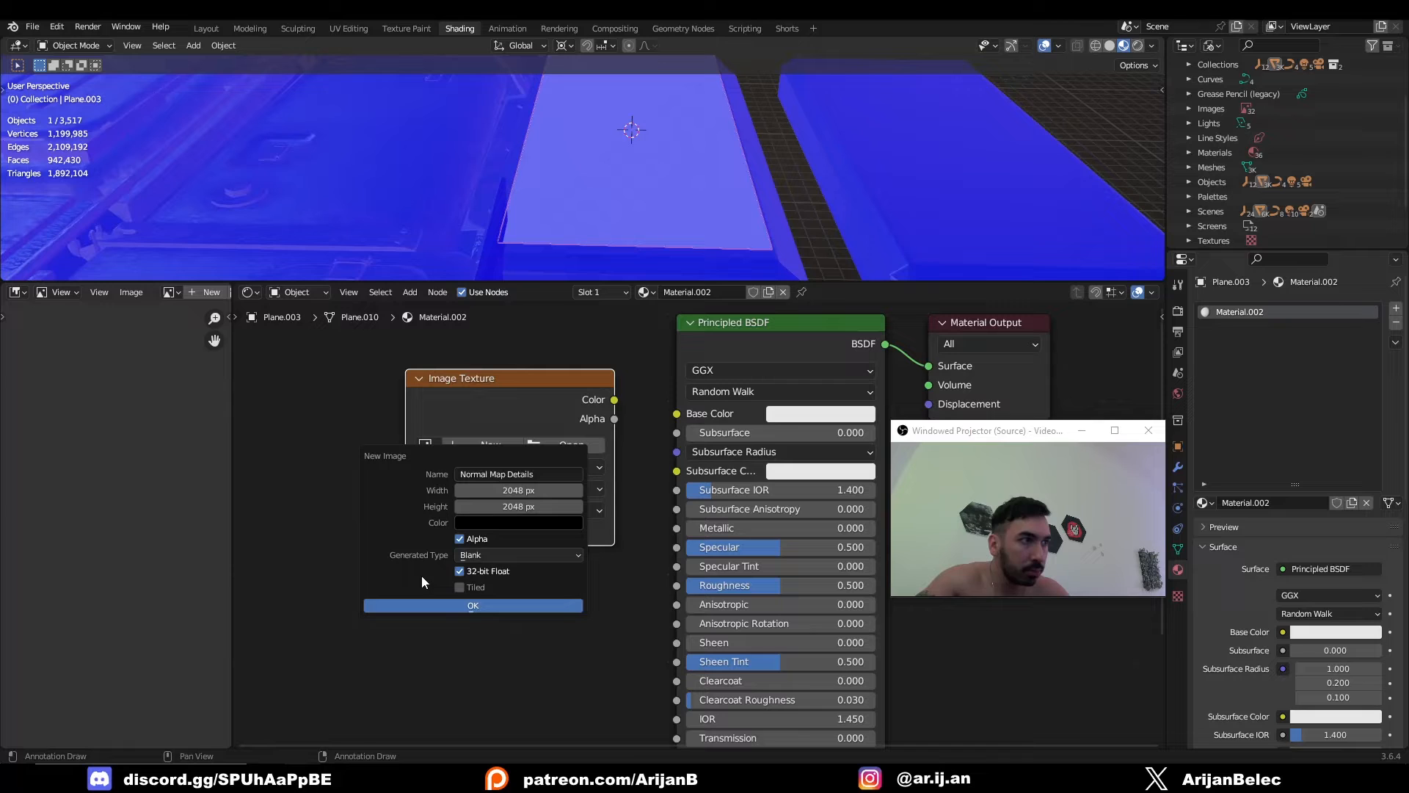
left_click(460, 571)
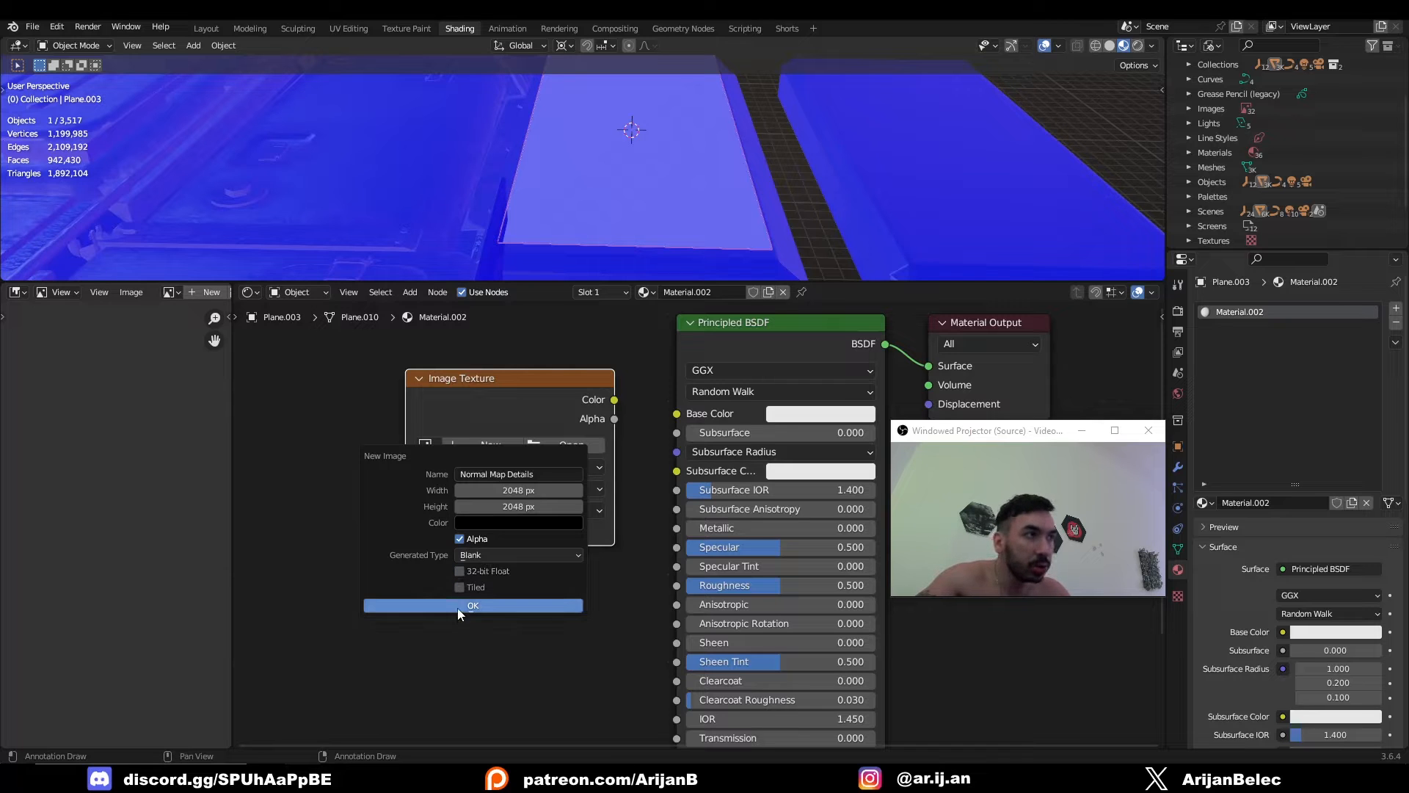
left_click(472, 605)
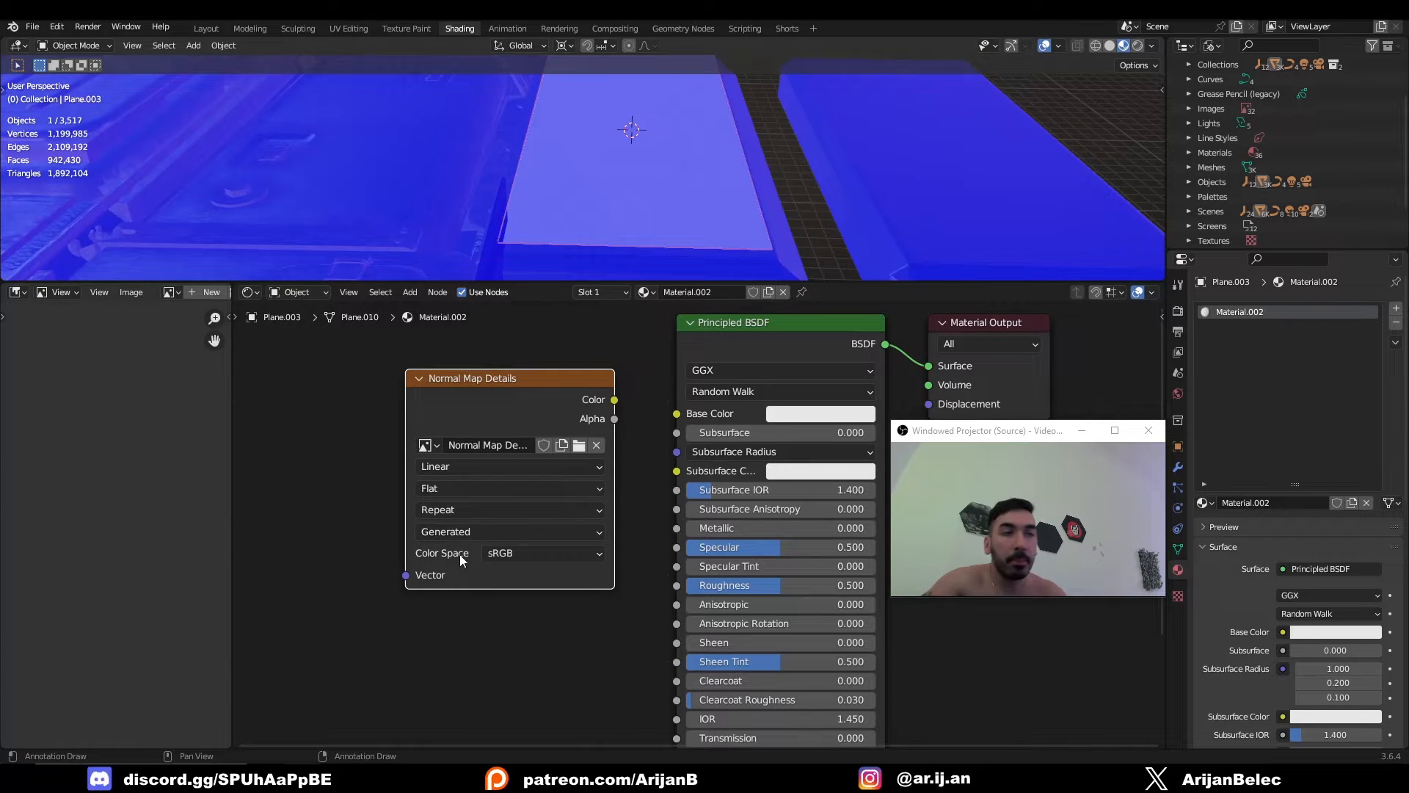
left_click(538, 553)
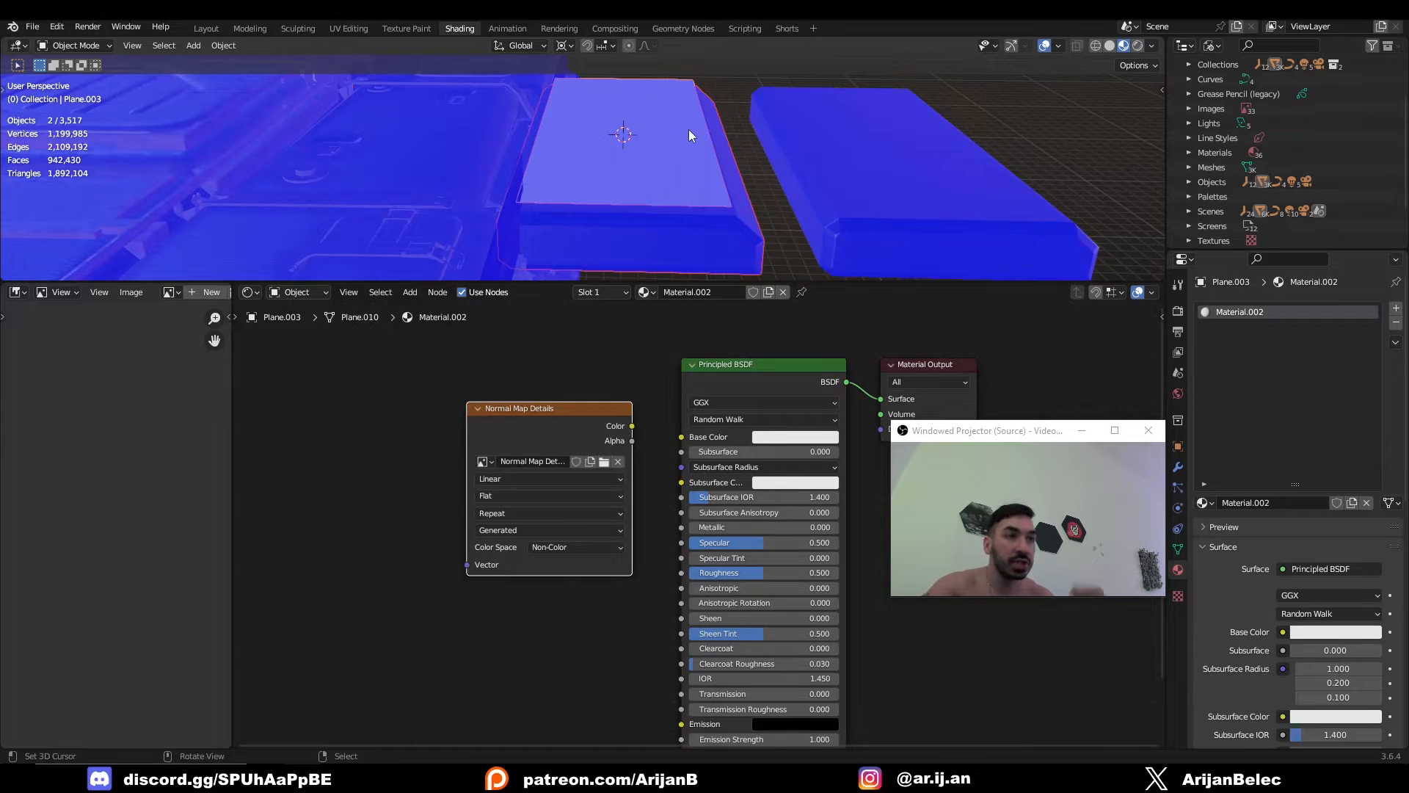
mouse_move(661, 267)
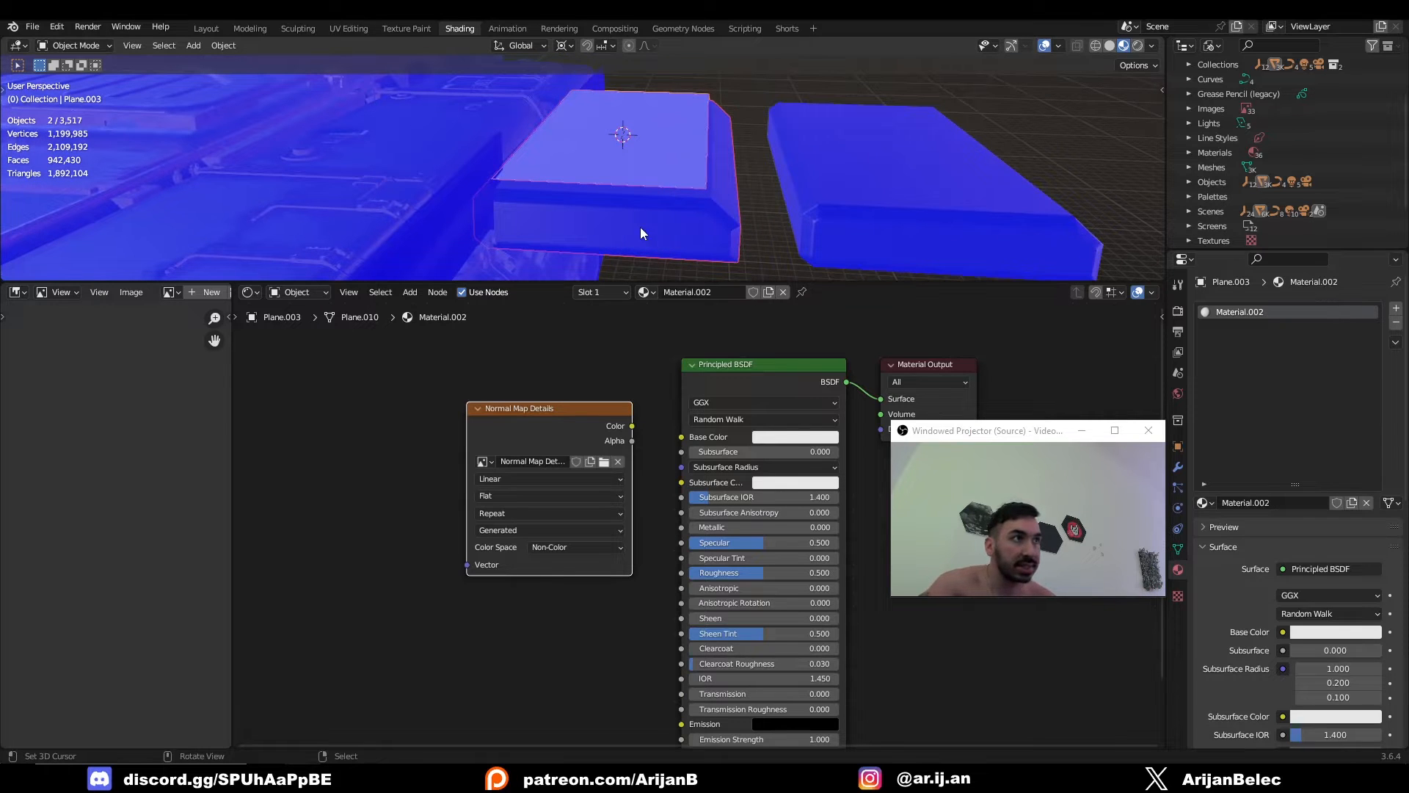
mouse_move(602, 151)
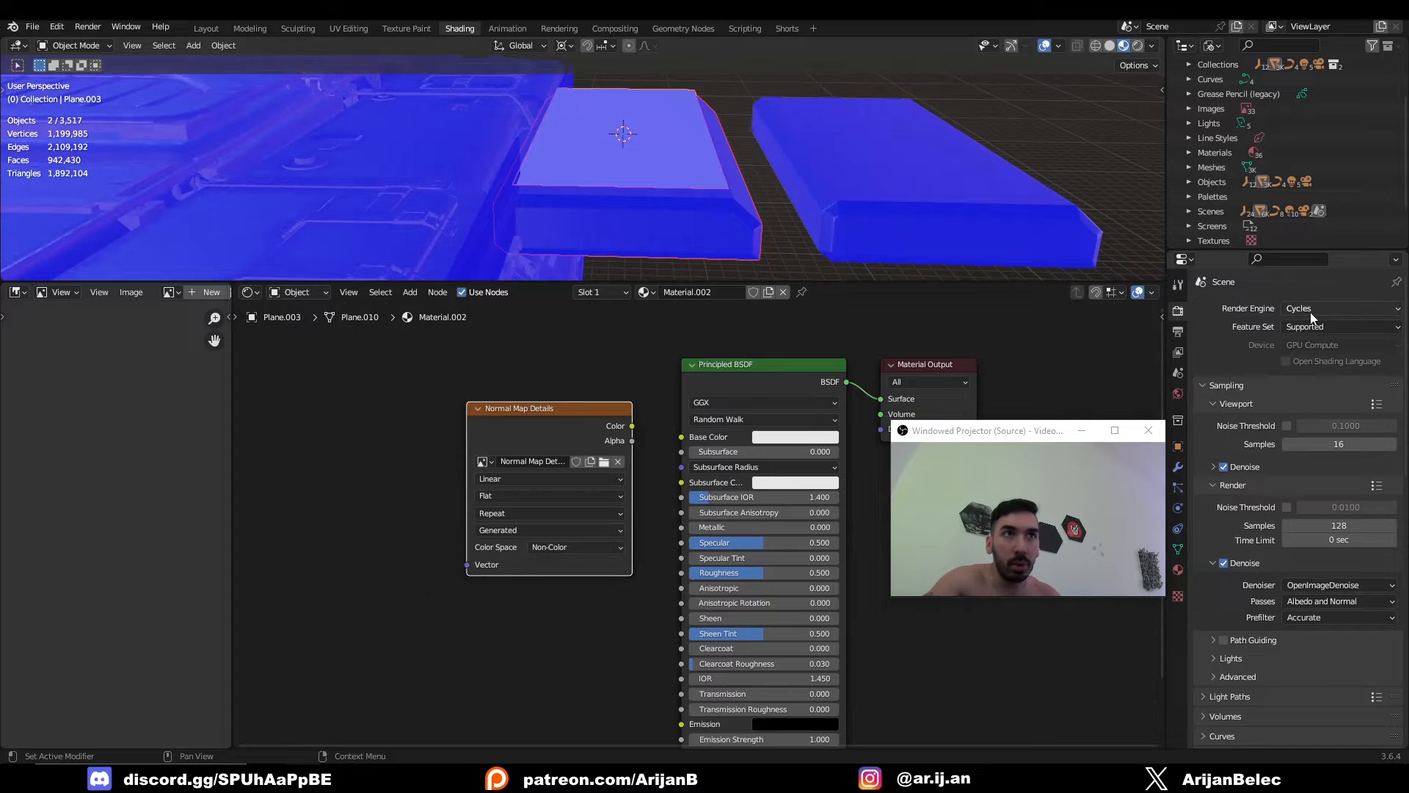
mouse_move(1299, 307)
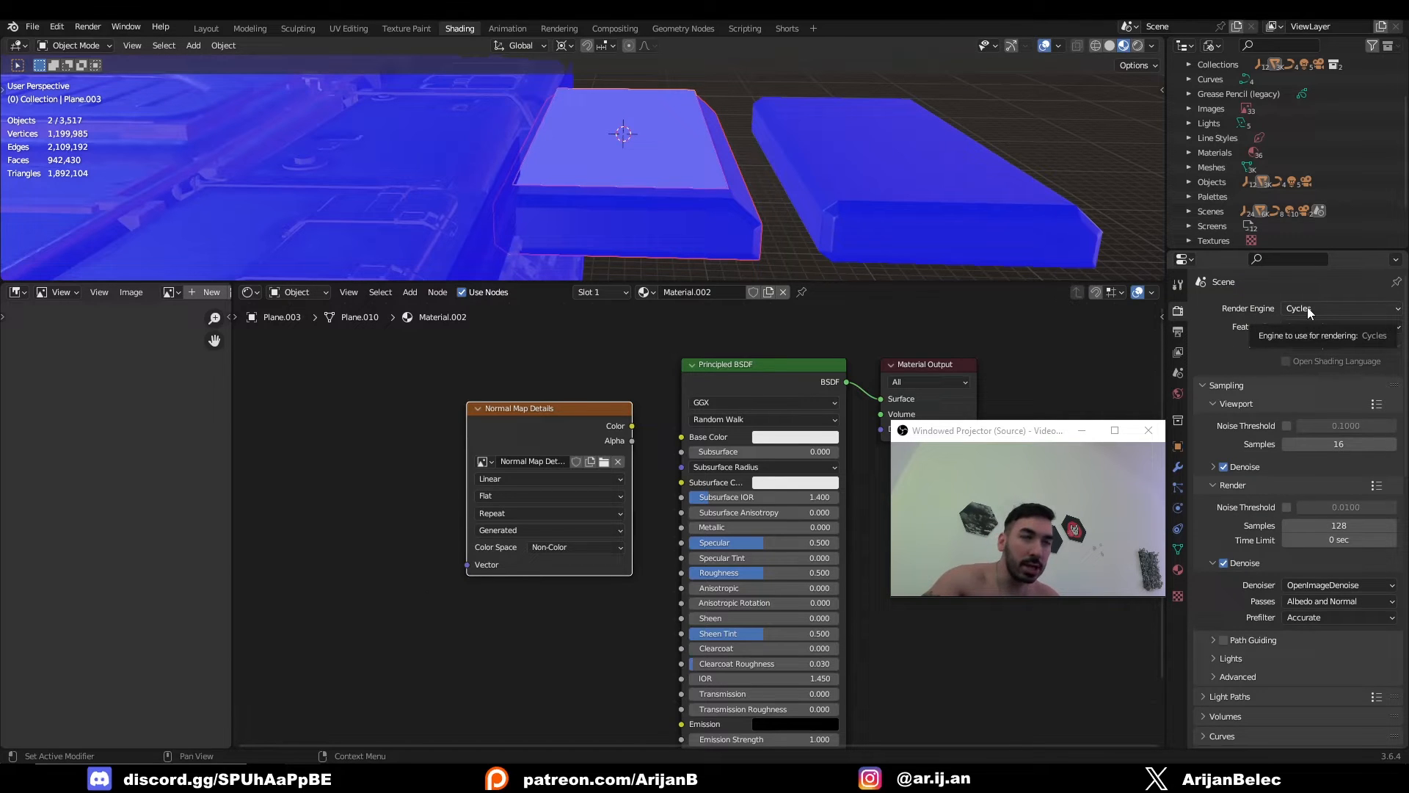
Set Cycles bake type to Normal, show the image, and make the image texture the bake target
scroll("down", 3)
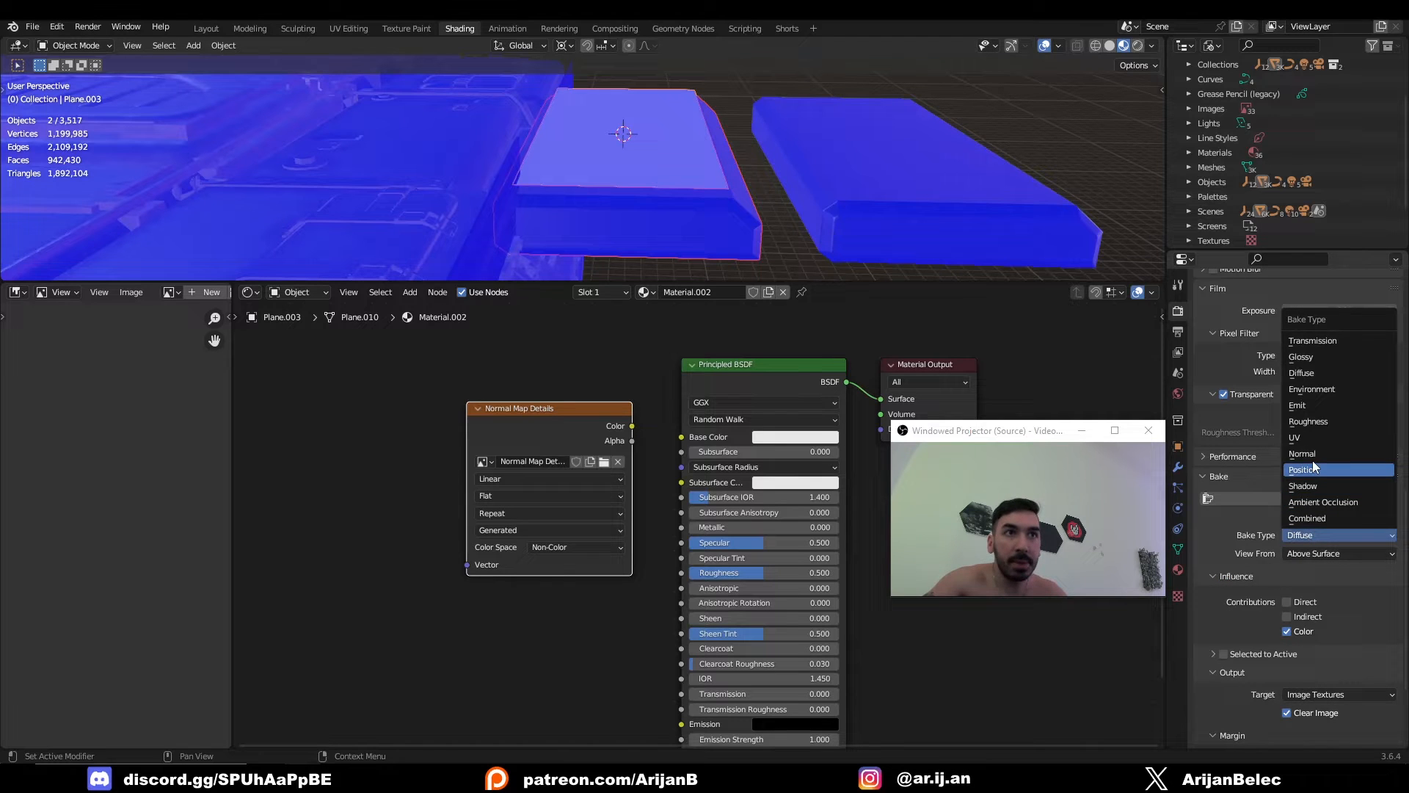
left_click(1301, 454)
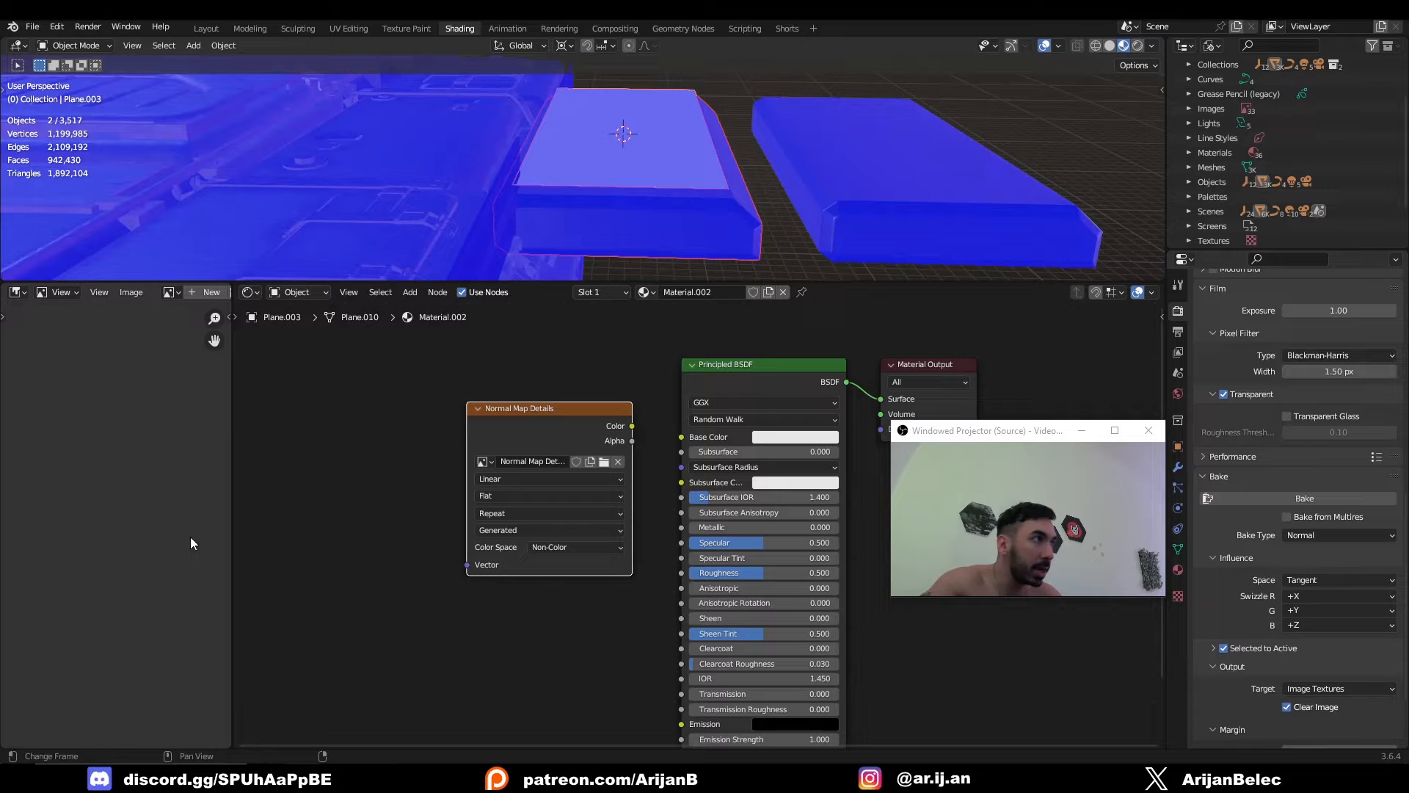
left_click(170, 291)
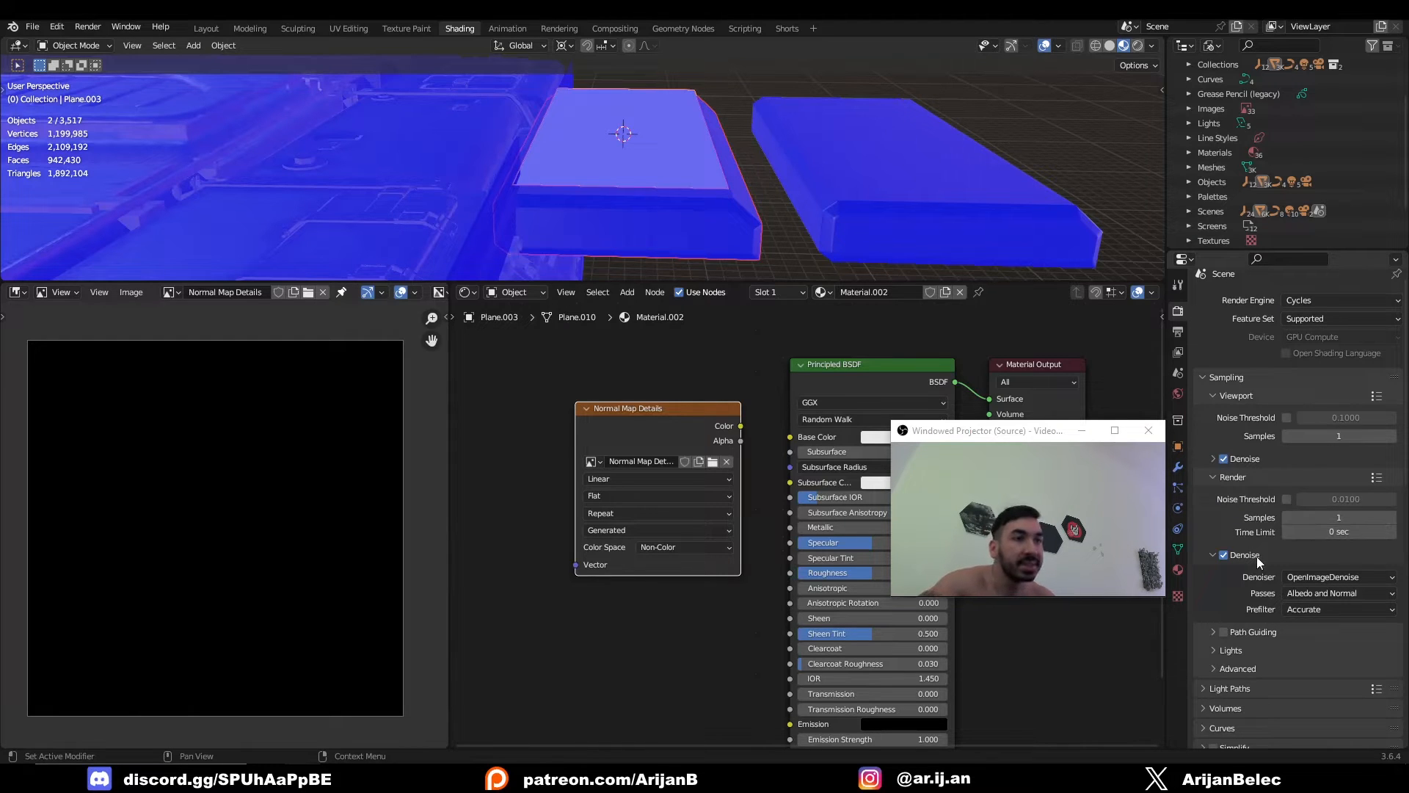
scroll("down", 3)
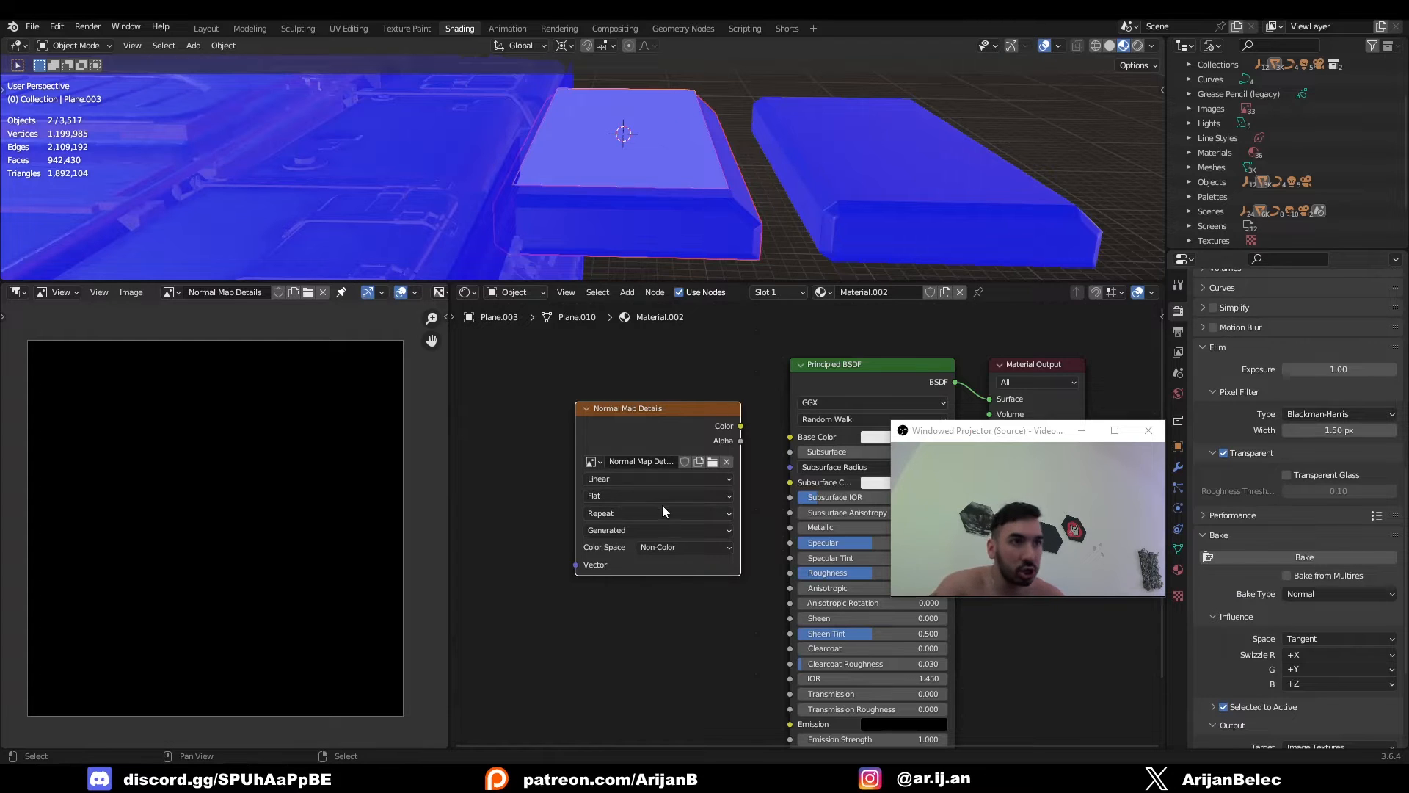
left_click(1303, 556)
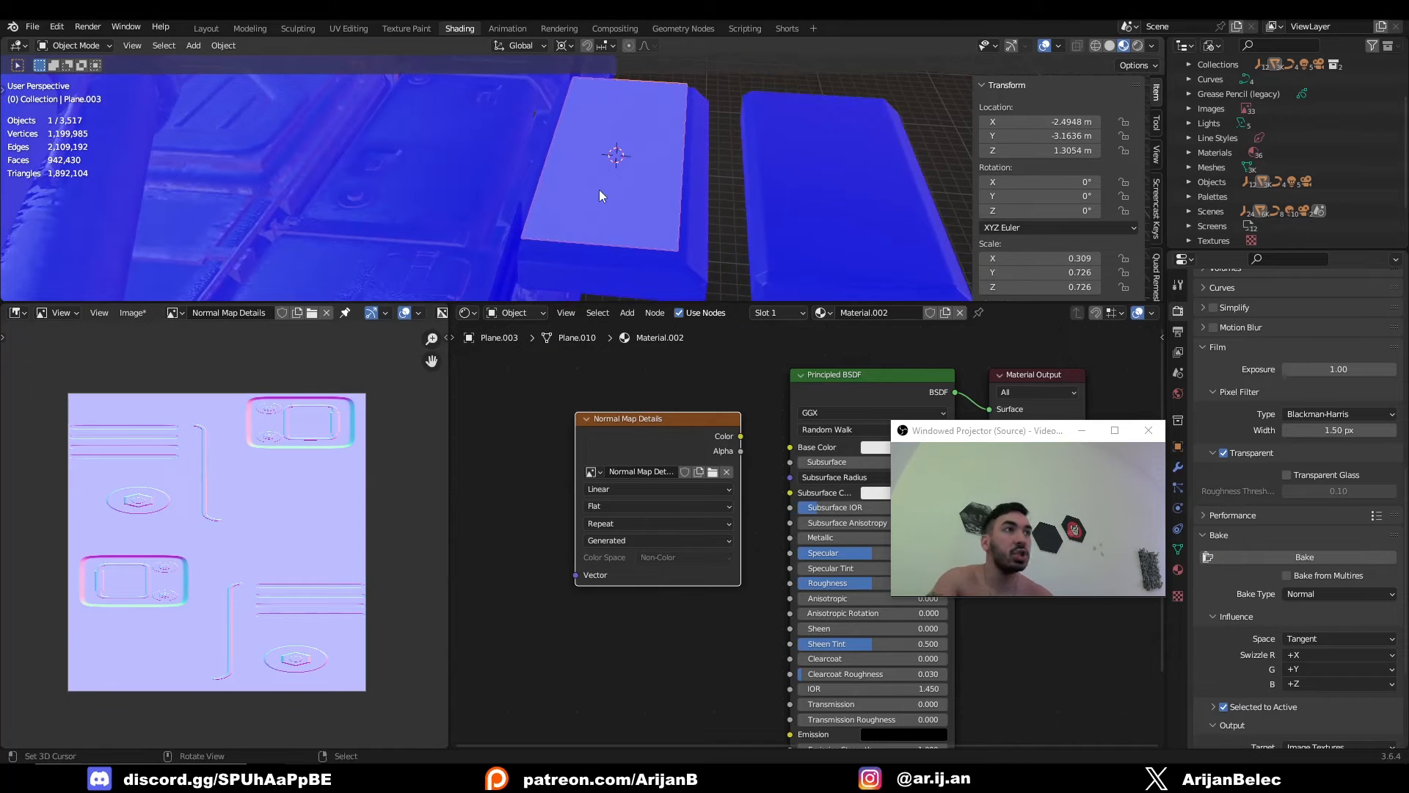
mouse_move(635, 248)
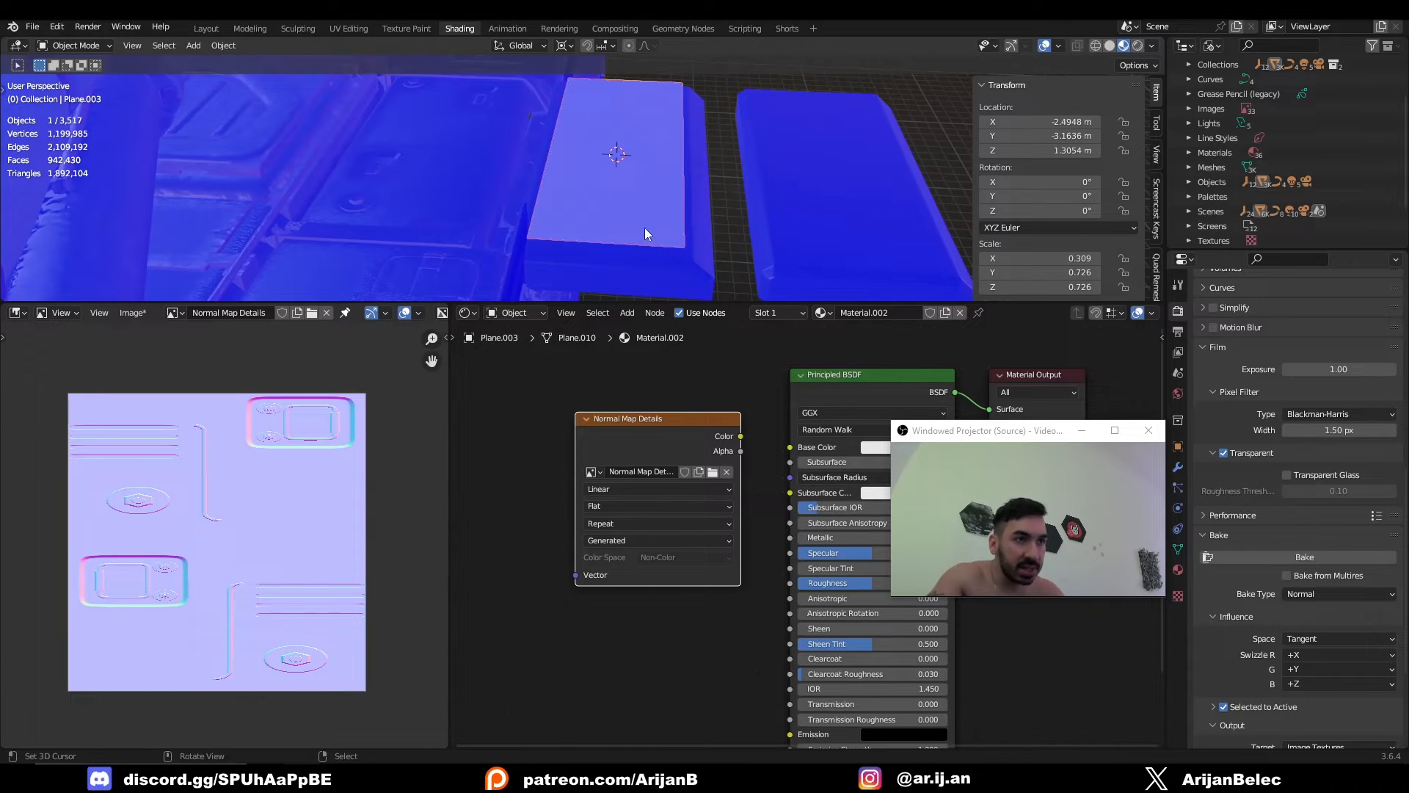
mouse_move(685, 262)
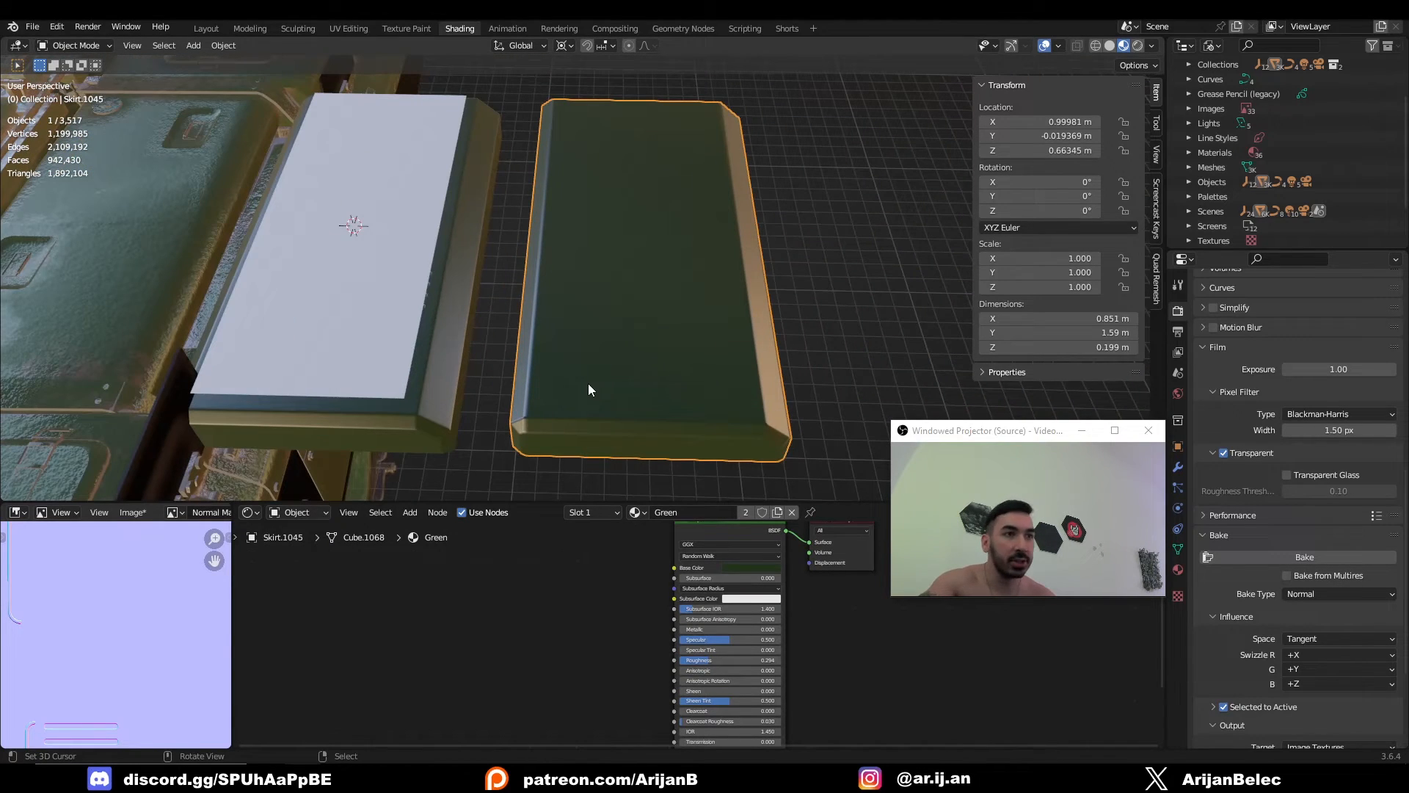
Add the Normal Map Details image texture and a Normal Map node into the Green material
type("IMAGE")
type("NORMAL")
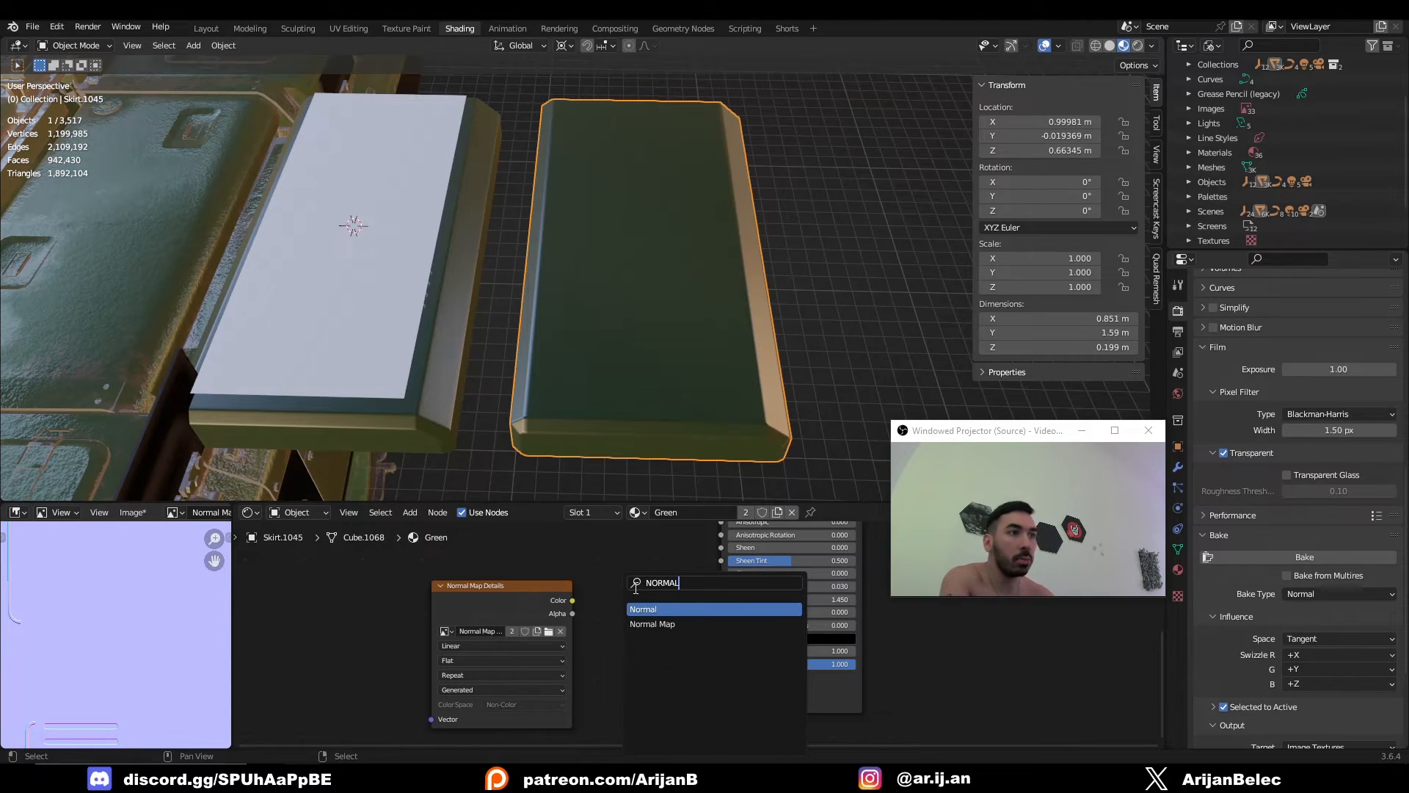
left_click(642, 607)
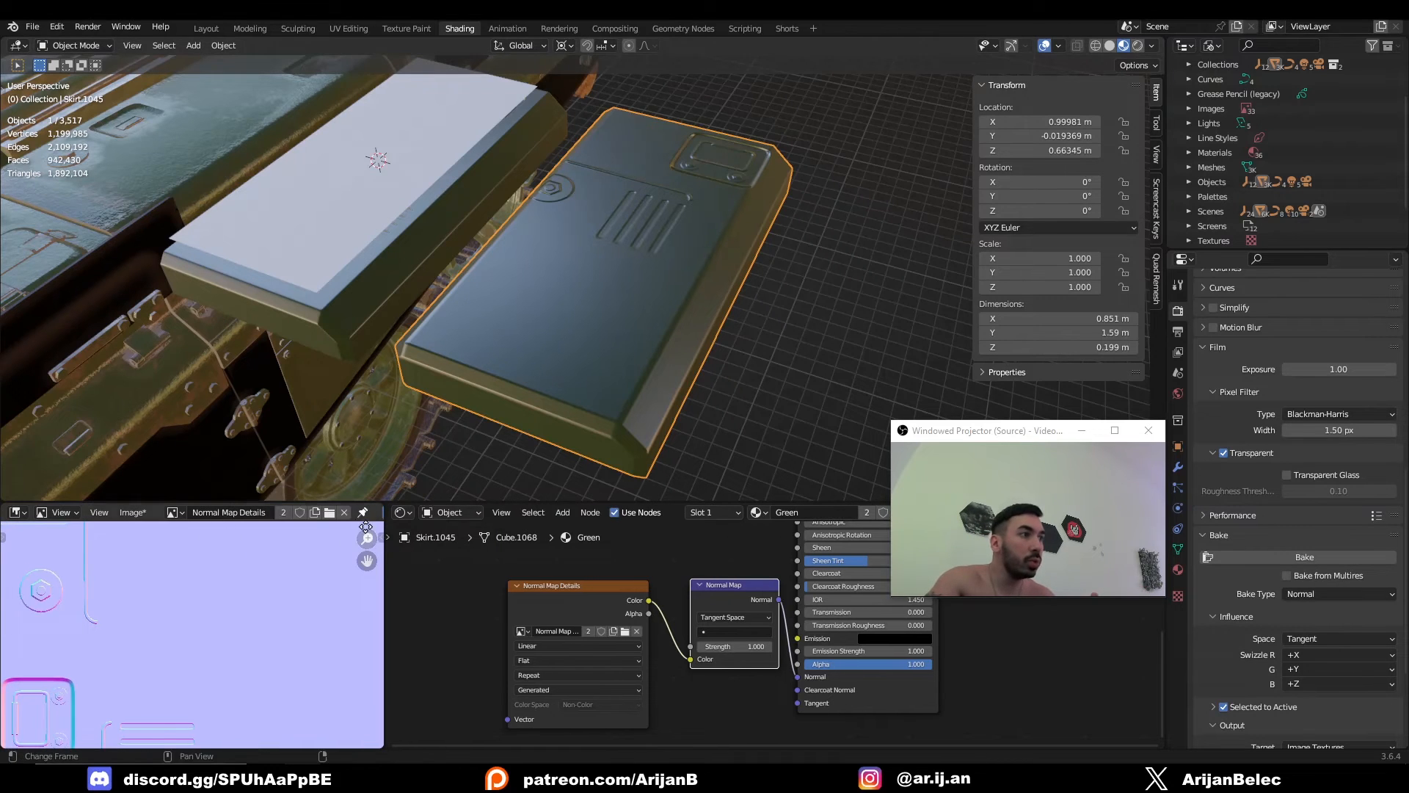
left_click(14, 371)
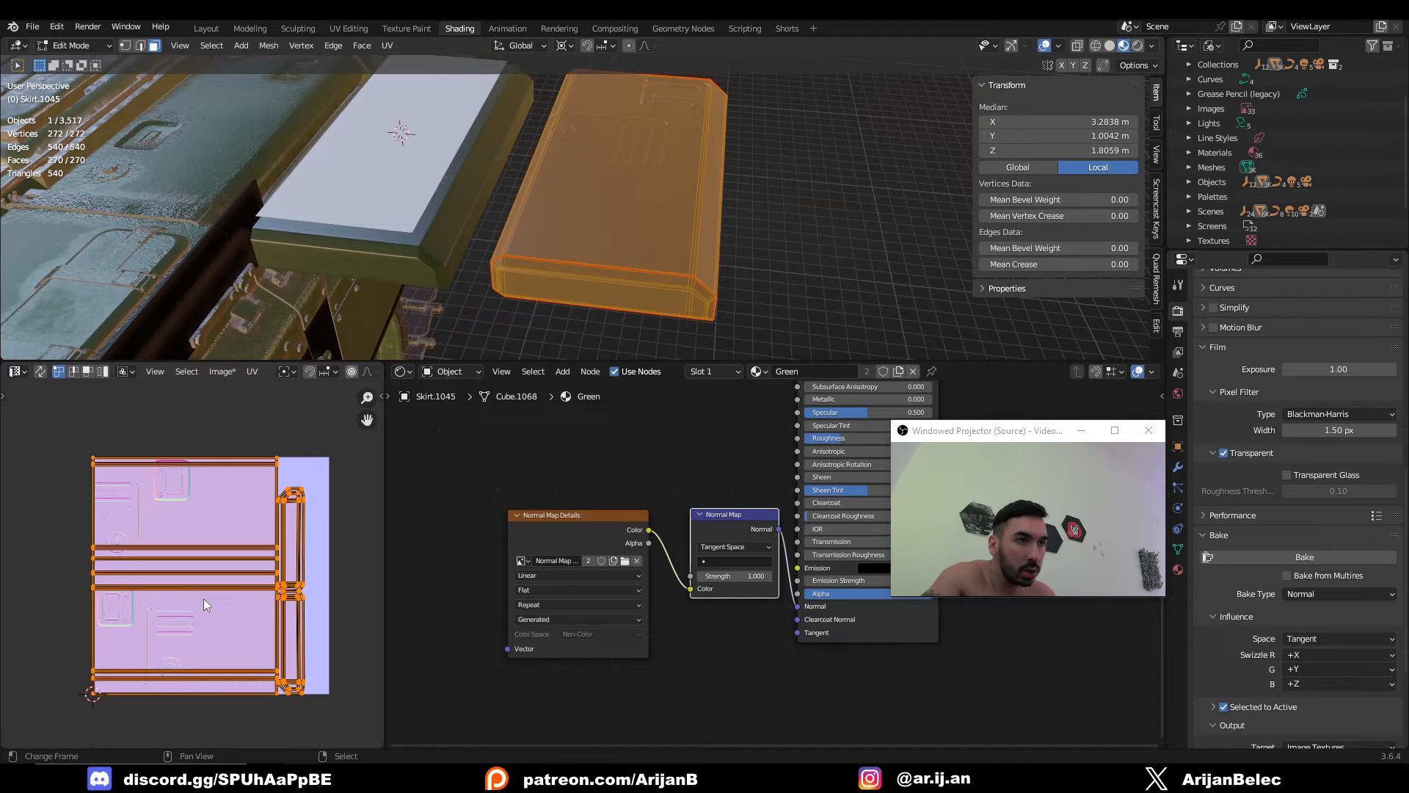
Scale the skirt box's whole UV layout onto the baked map, then reselect the low-poly box
key("s")
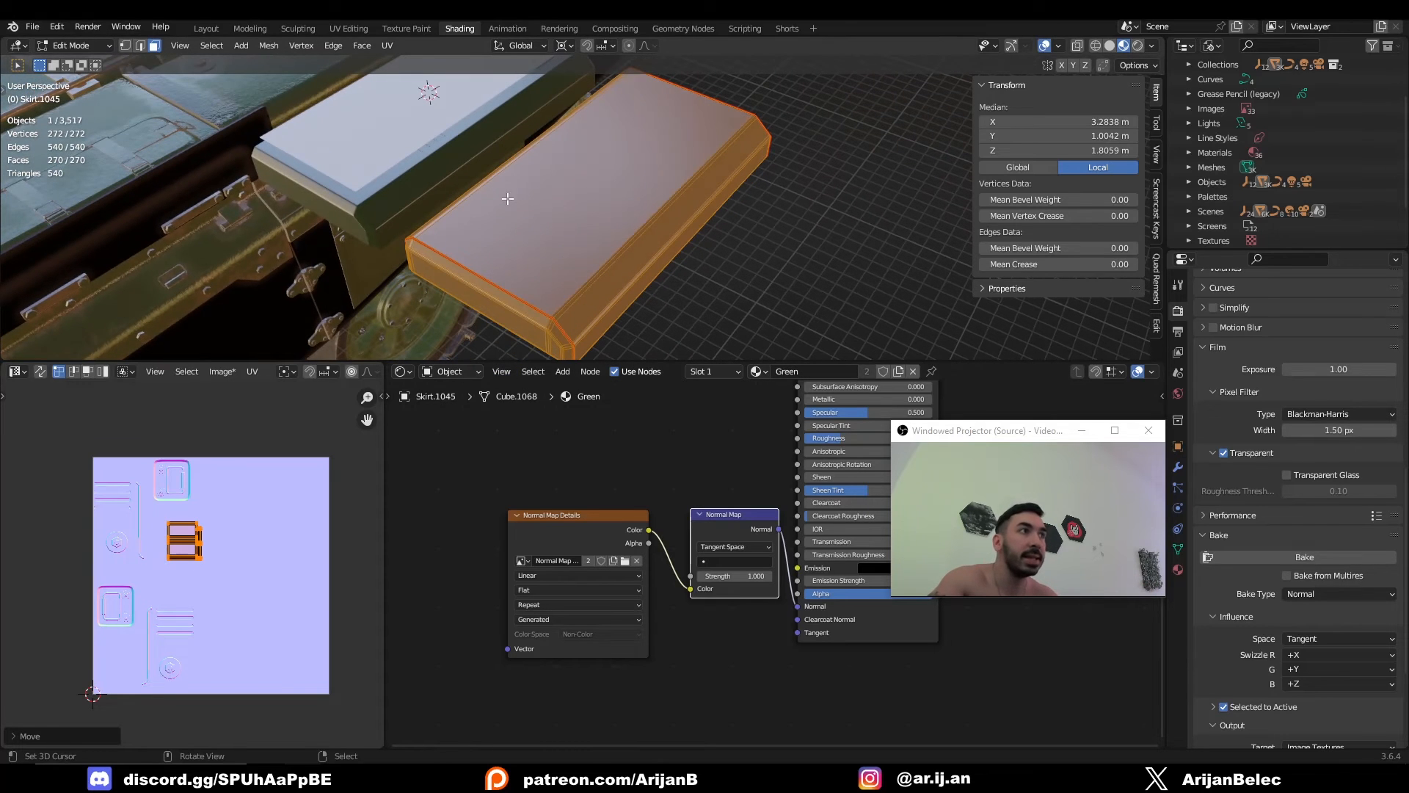
key("s")
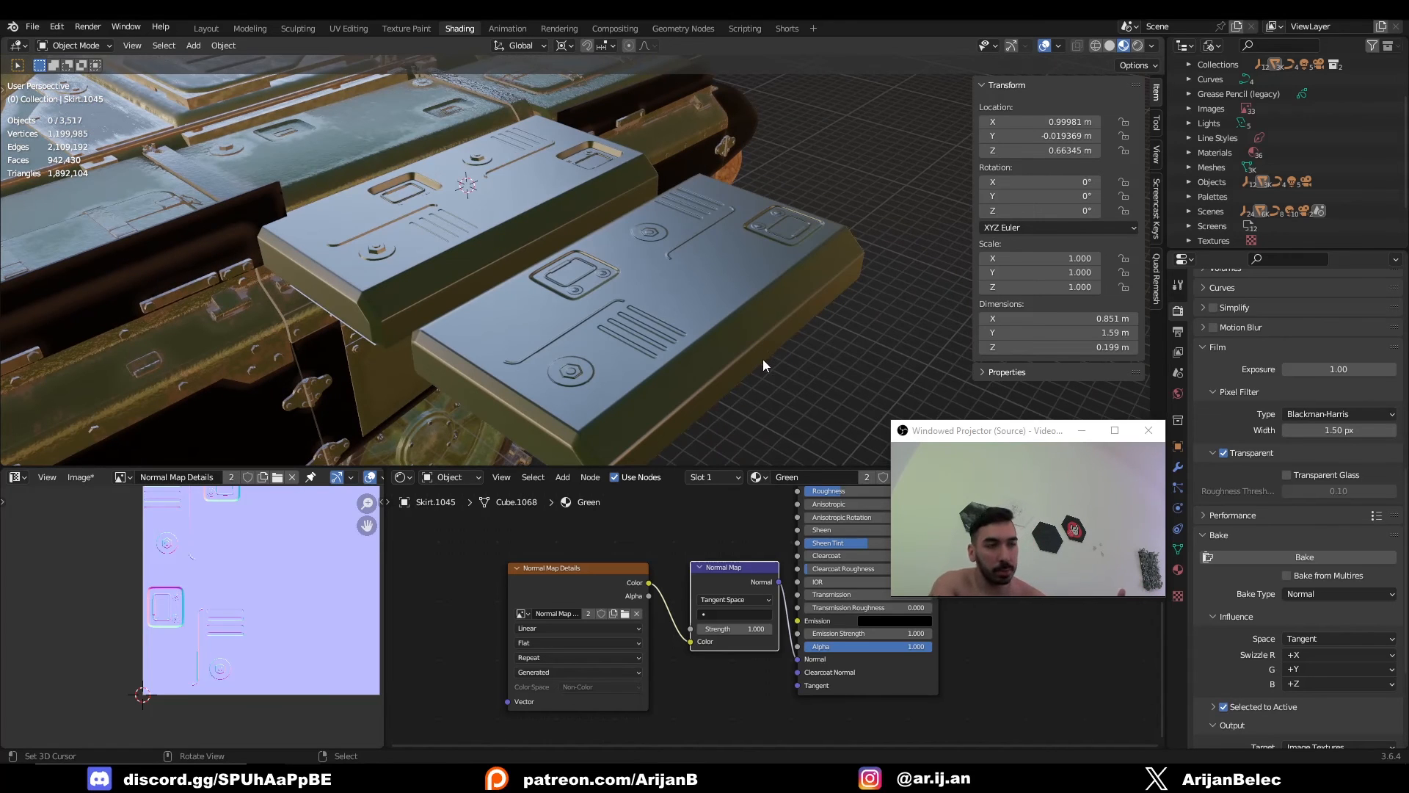
mouse_move(314, 253)
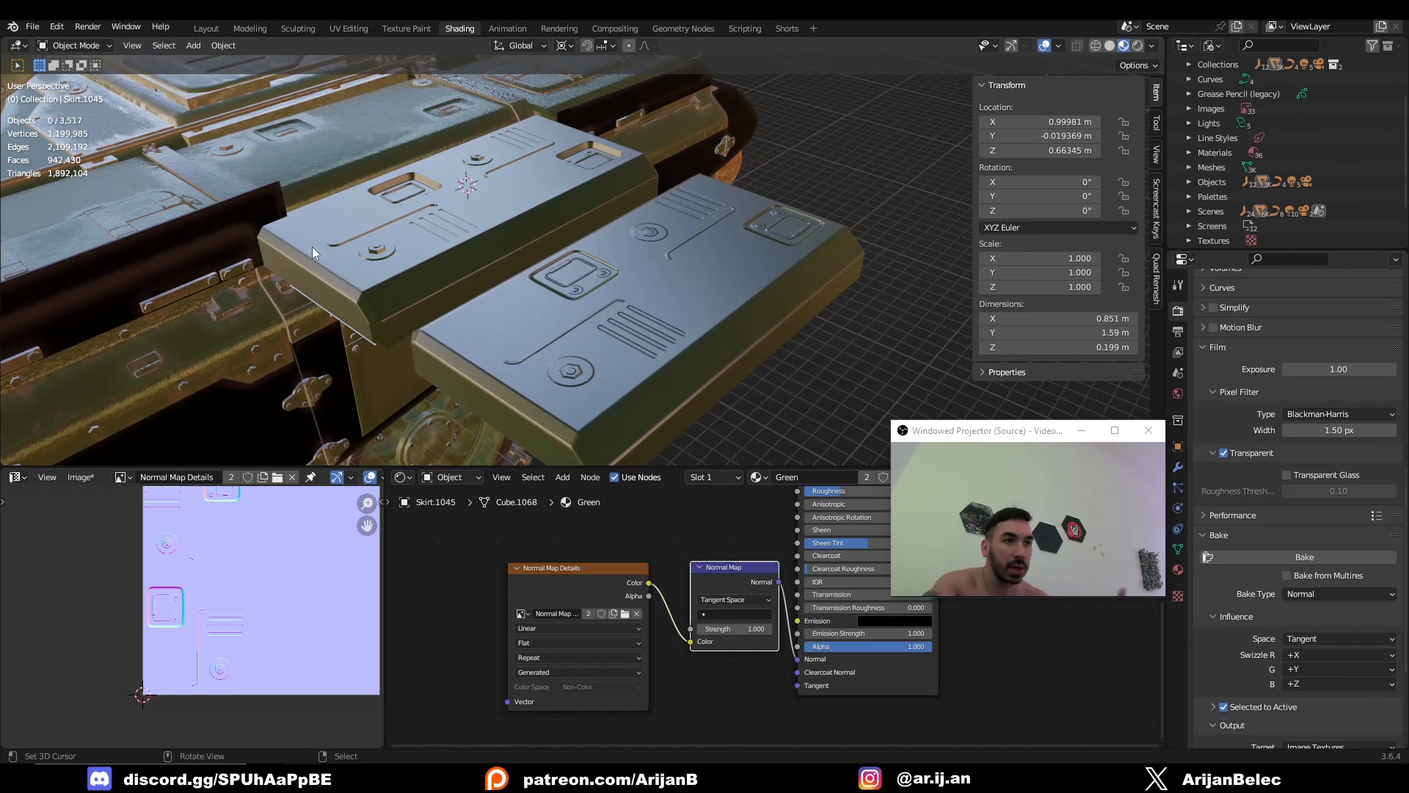
left_click(630, 314)
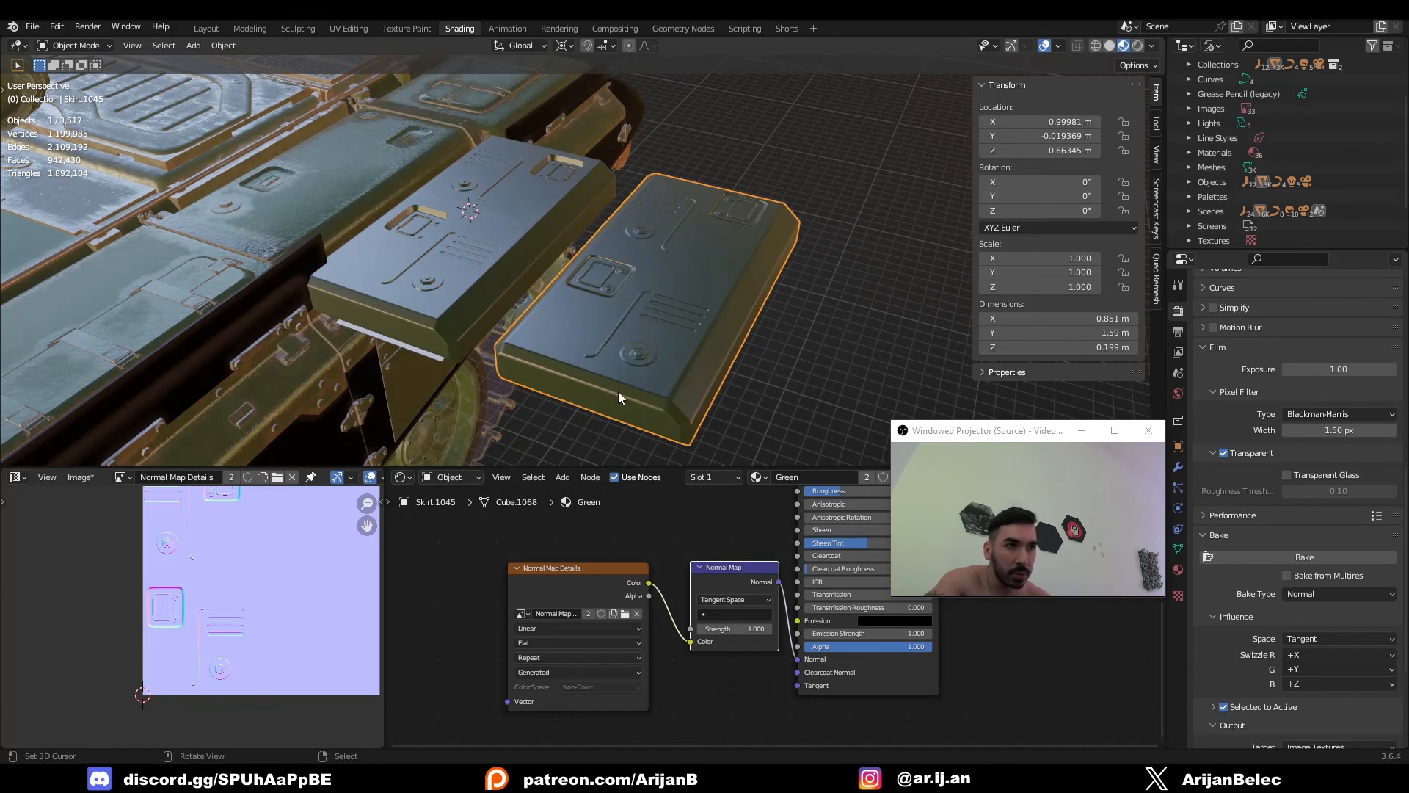